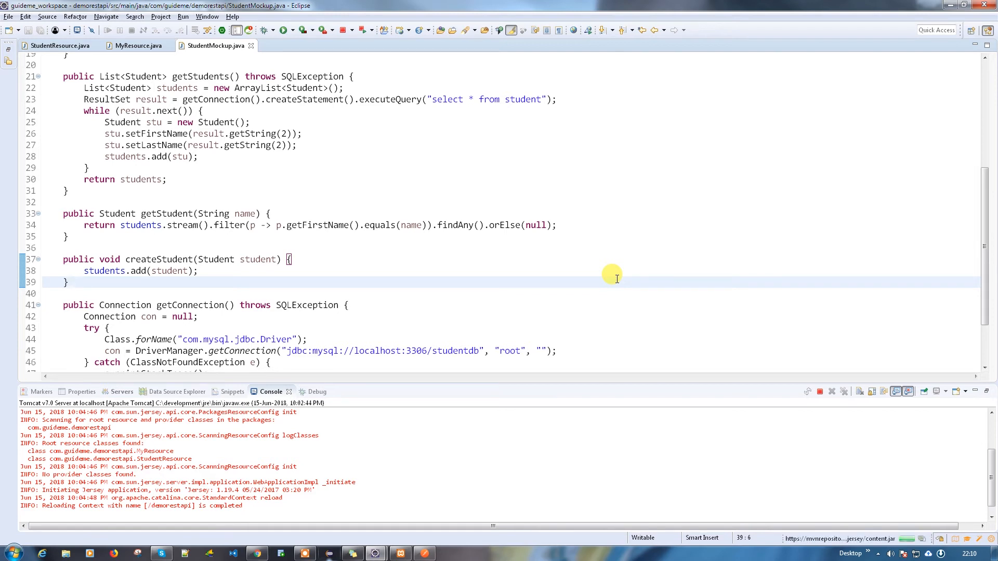
{"action": "mouse_move", "coordinate": [166, 258]}
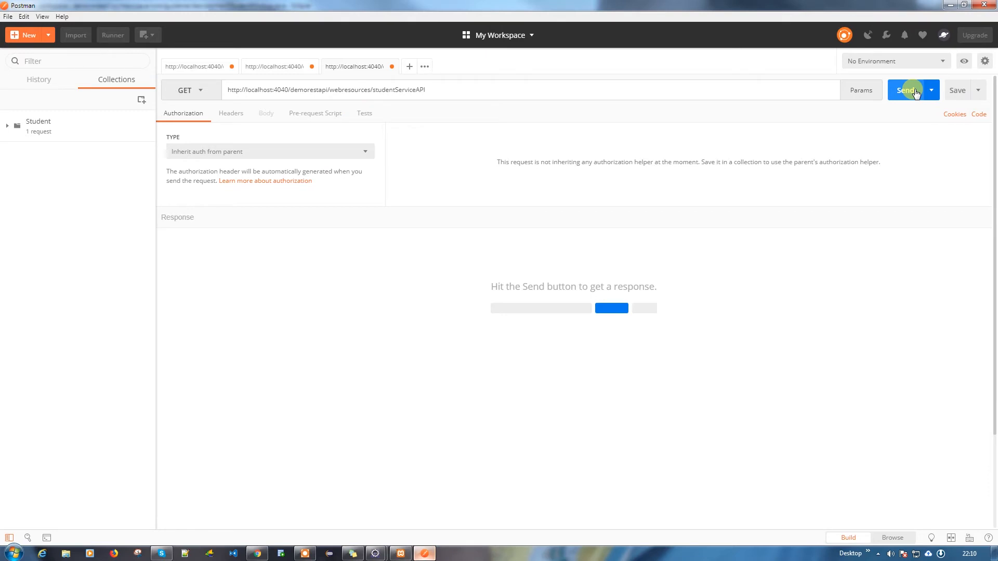
Resend the GET request to list Arun, Dennis and Nancy, then switch back to Eclipse.
{"action": "left_click", "coordinate": [906, 90]}
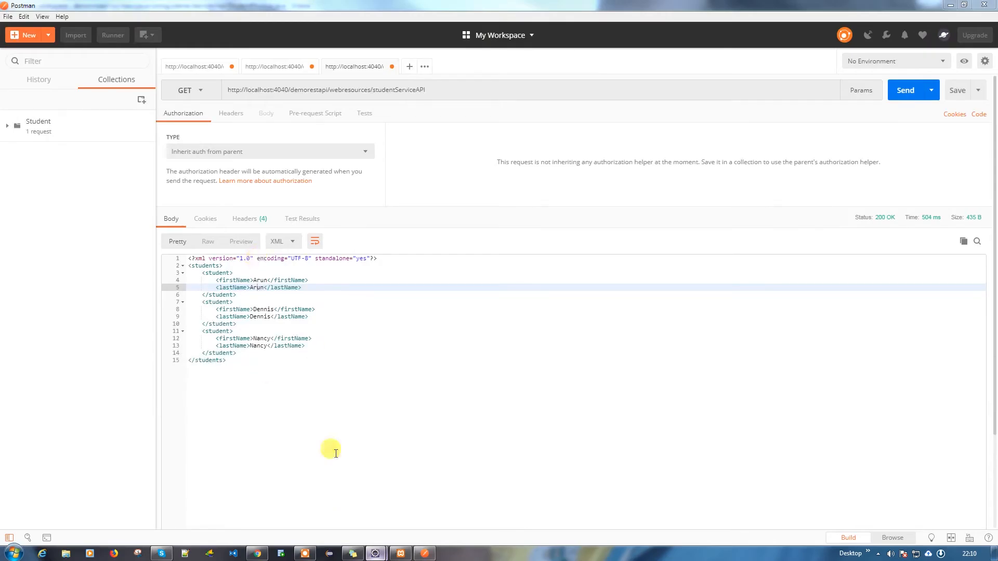
{"action": "key", "text": "alt+tab"}
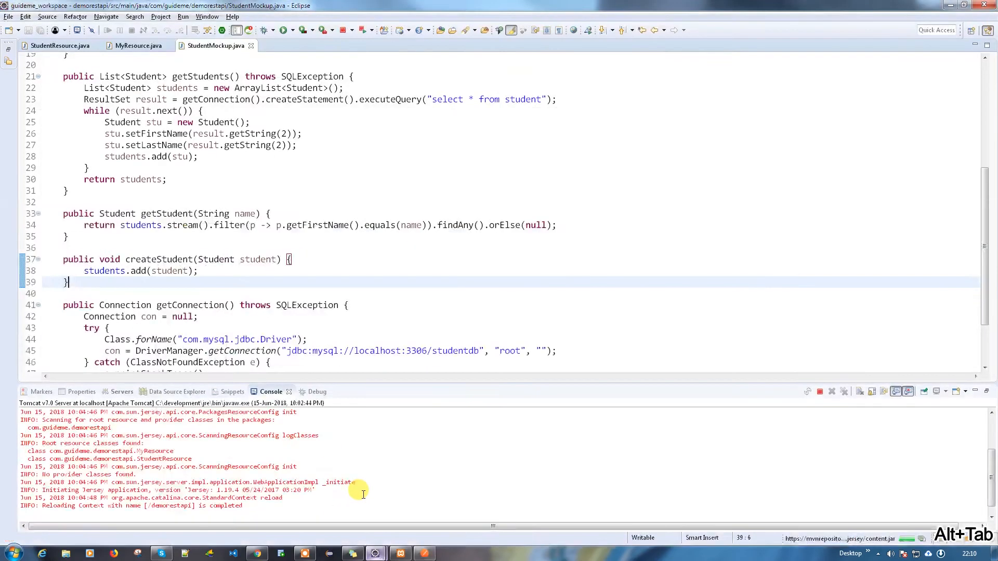
Change setLastName to use result.getString(3) instead of column 2, and save.
{"action": "left_click", "coordinate": [278, 145]}
{"action": "type", "text": "3"}
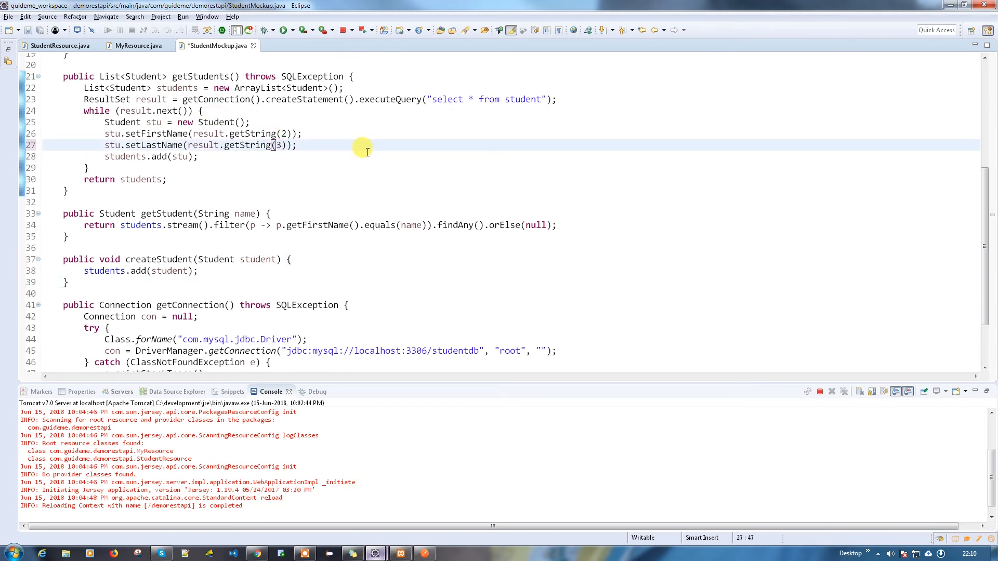
{"action": "key", "text": "ctrl+s"}
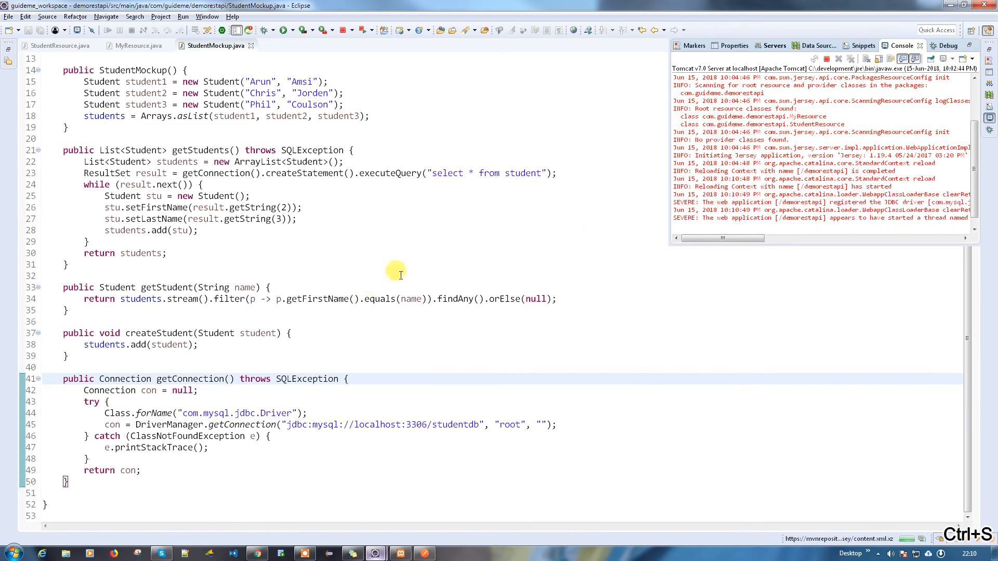
Add PreparedStatement ps = getConnection().prepareStatement("") at the top of createStudent.
{"action": "double_click", "coordinate": [159, 333]}
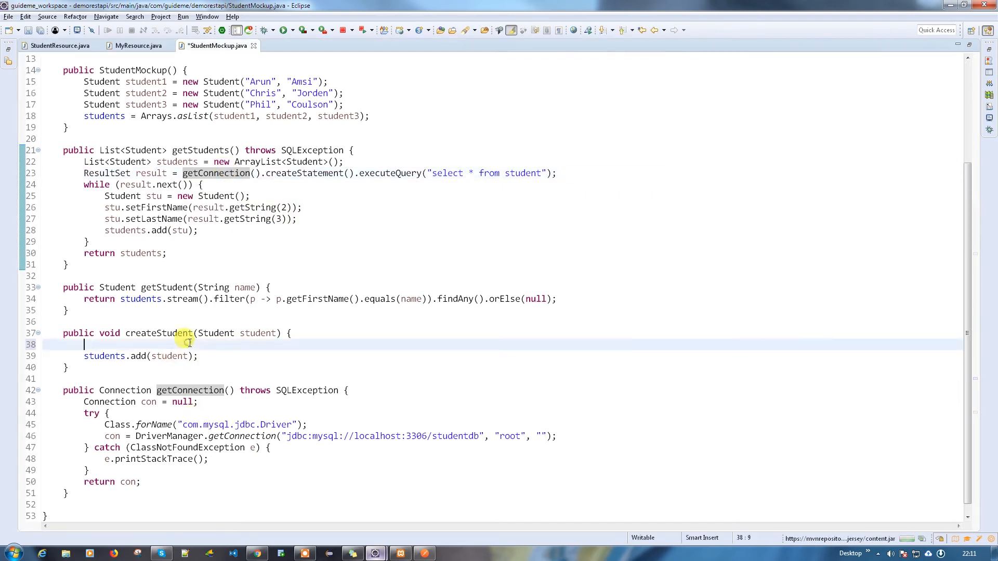
{"action": "type", "text": "getCi"}
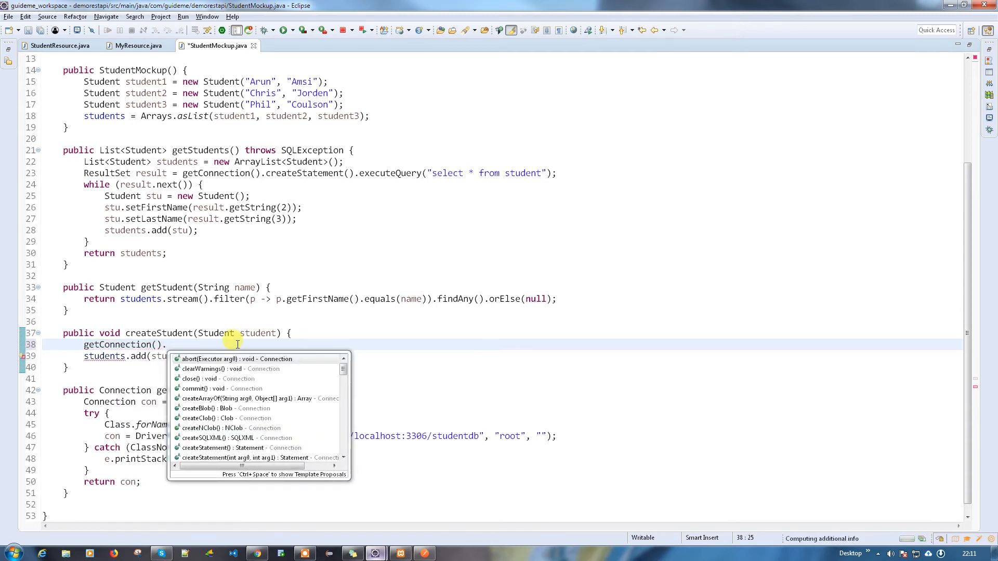
{"action": "mouse_move", "coordinate": [212, 359]}
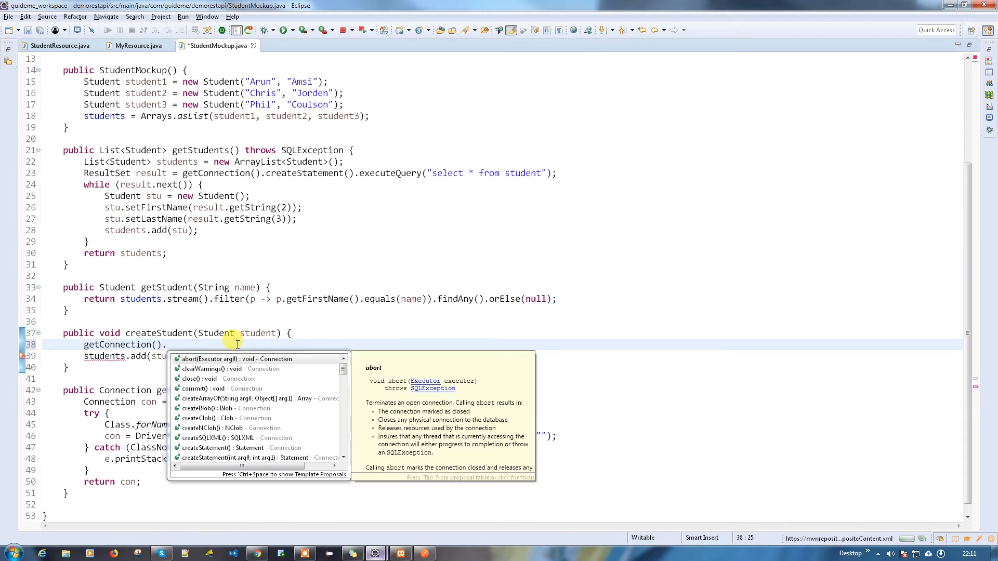
{"action": "type", "text": "pr"}
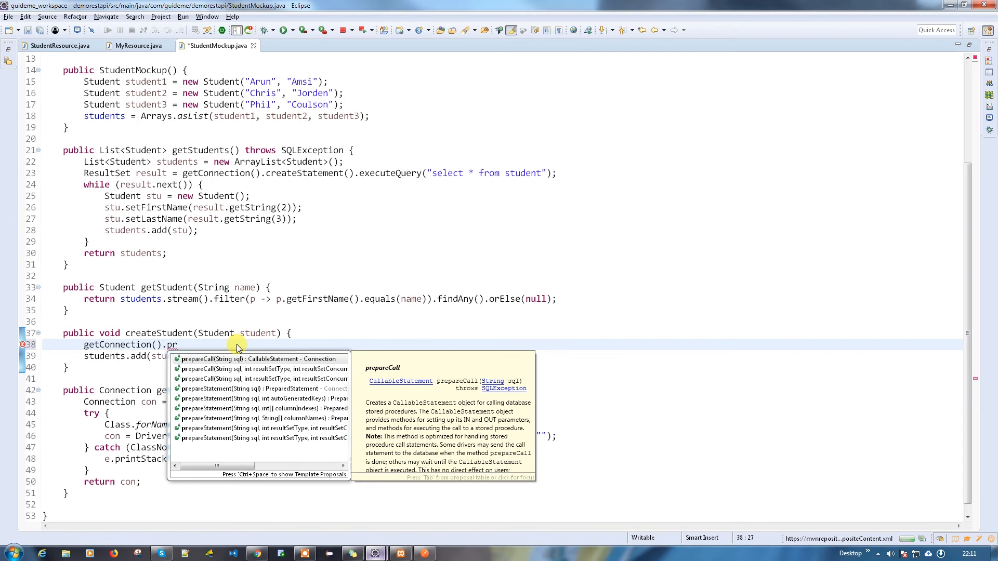
{"action": "type", "text": "eparedS"}
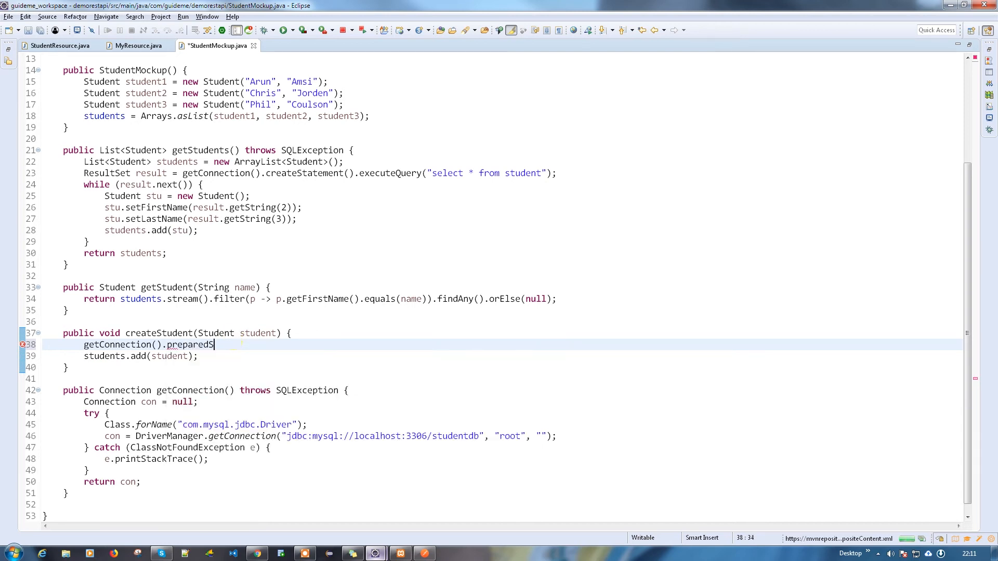
{"action": "key", "text": "Ctrl+space"}
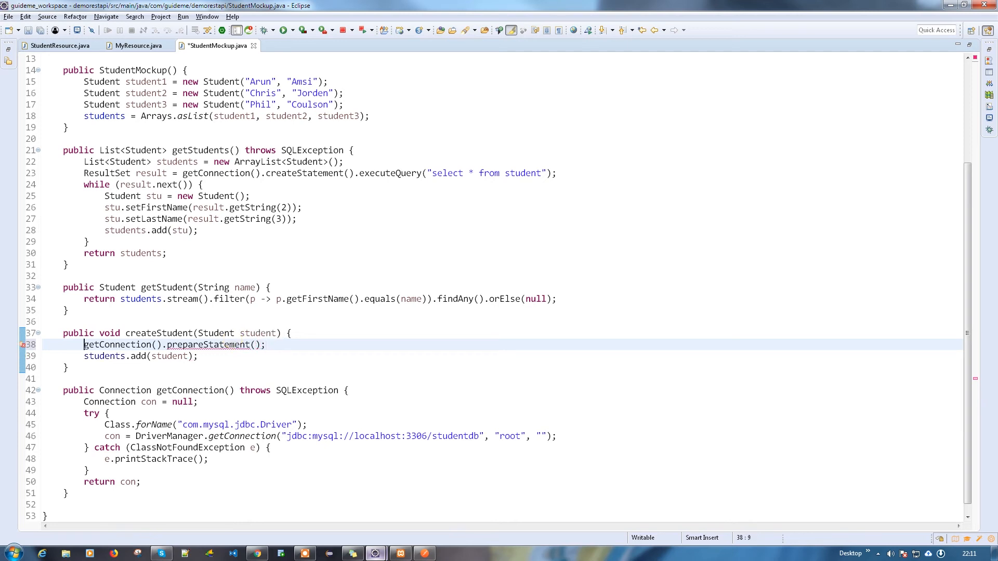
{"action": "type", "text": "Prap"}
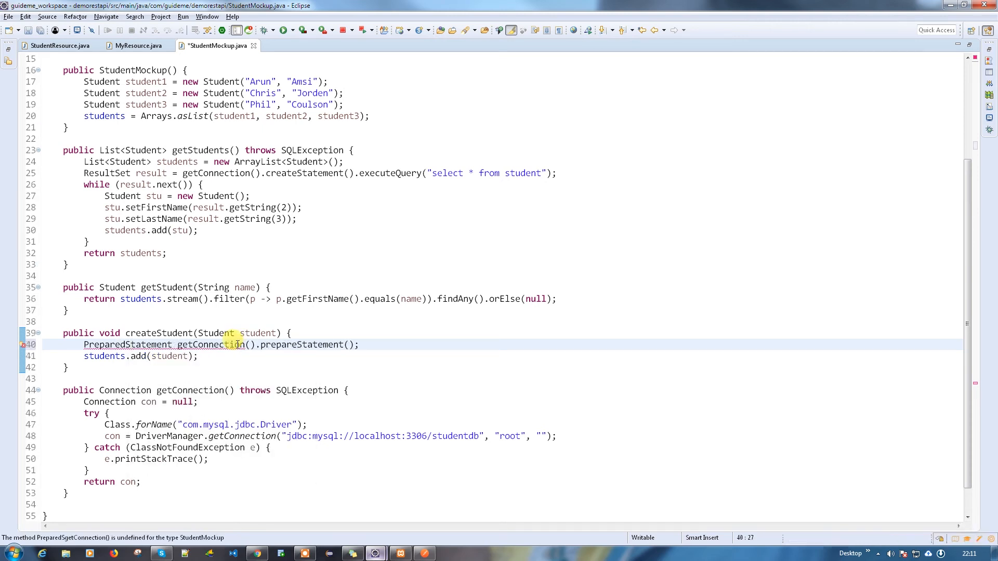
{"action": "type", "text": "ps ="}
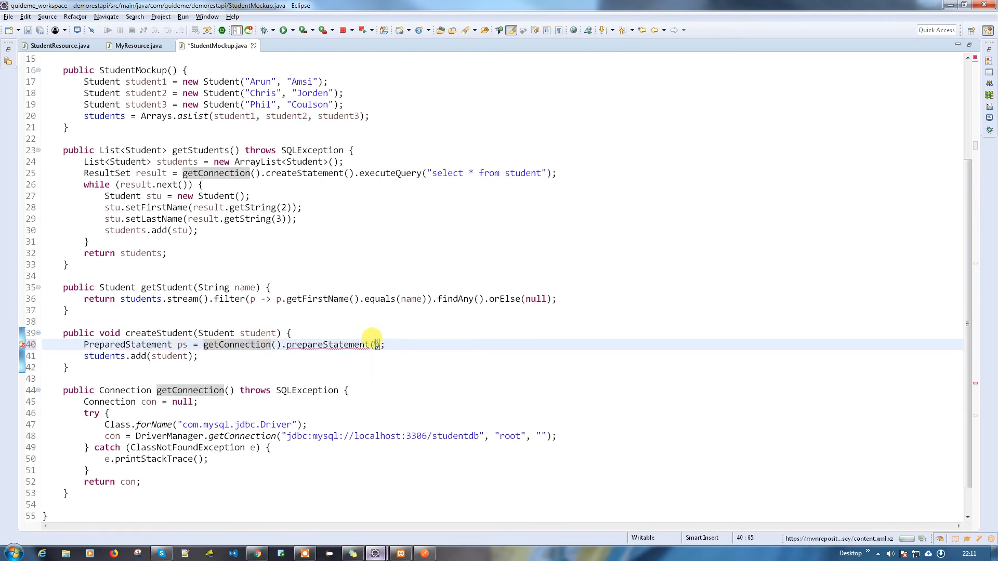
{"action": "mouse_move", "coordinate": [571, 288]}
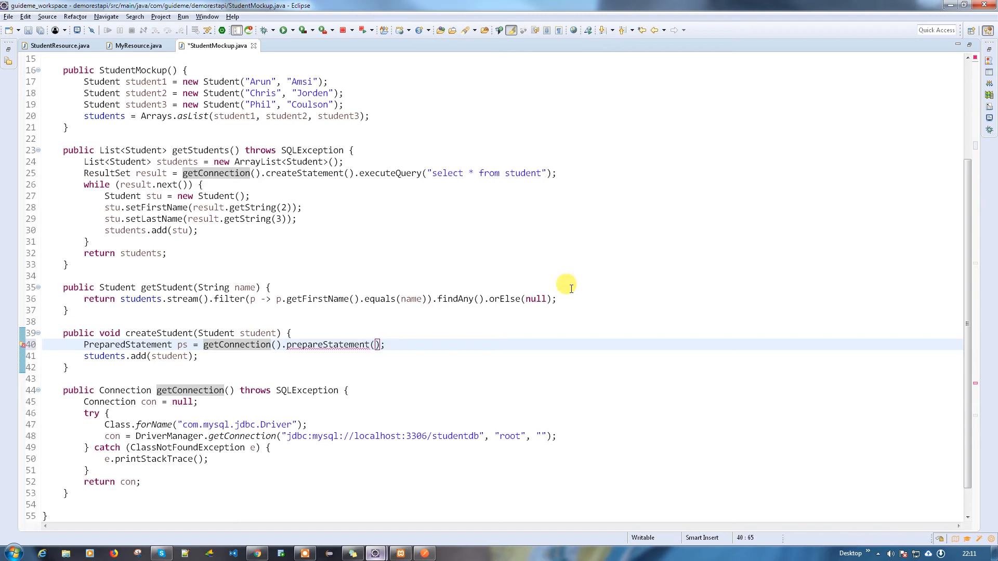
{"action": "type", "text": "\"\""}
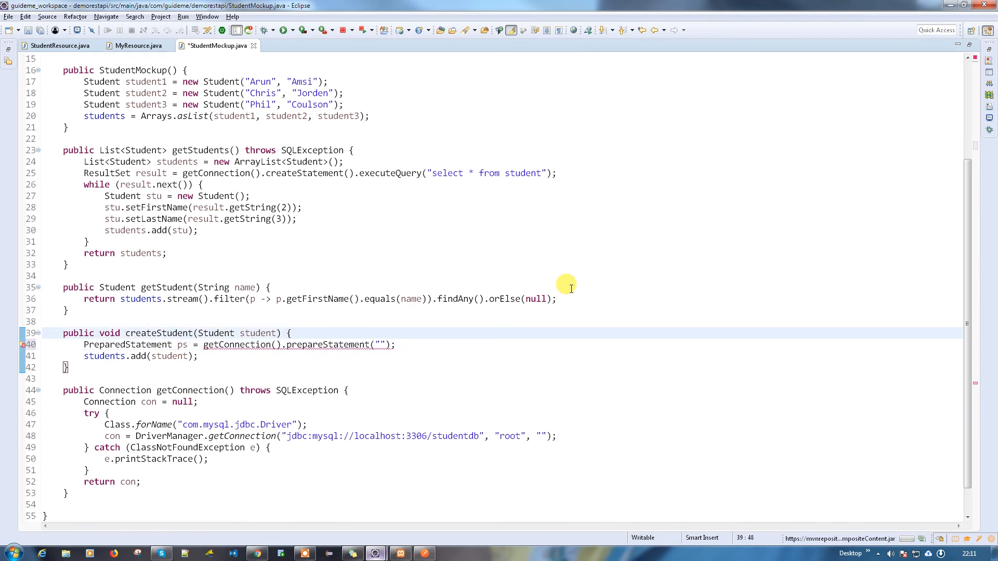
Add 'throws Exception' to createStudent and place the cursor inside the empty query quotes.
{"action": "type", "text": "throws Exception"}
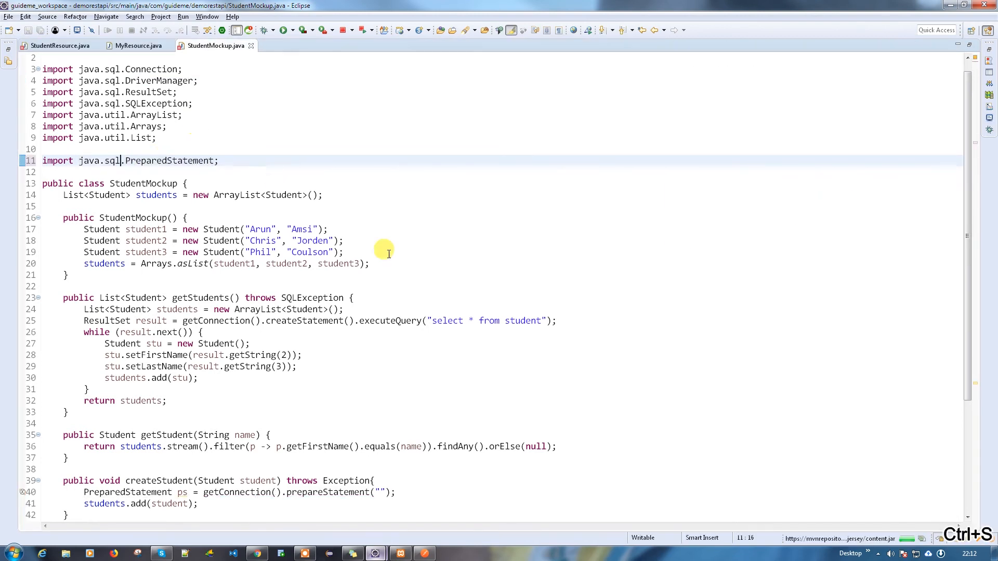
{"action": "scroll", "scroll_direction": "down", "scroll_amount": 3}
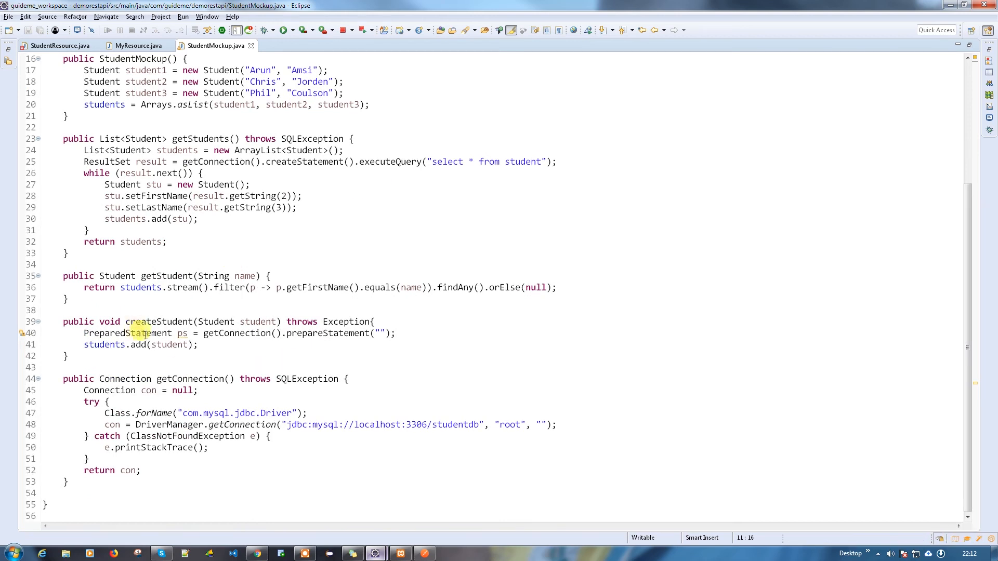
{"action": "left_click", "coordinate": [378, 332]}
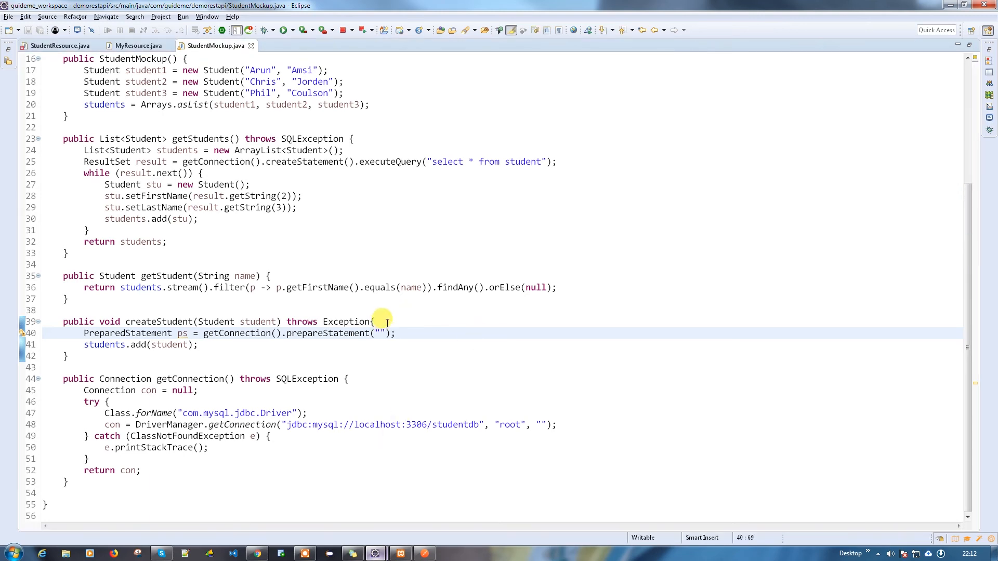
Write "insert into student (firstname,lastname) values (?,?)" as the query and save.
{"action": "type", "text": "i"}
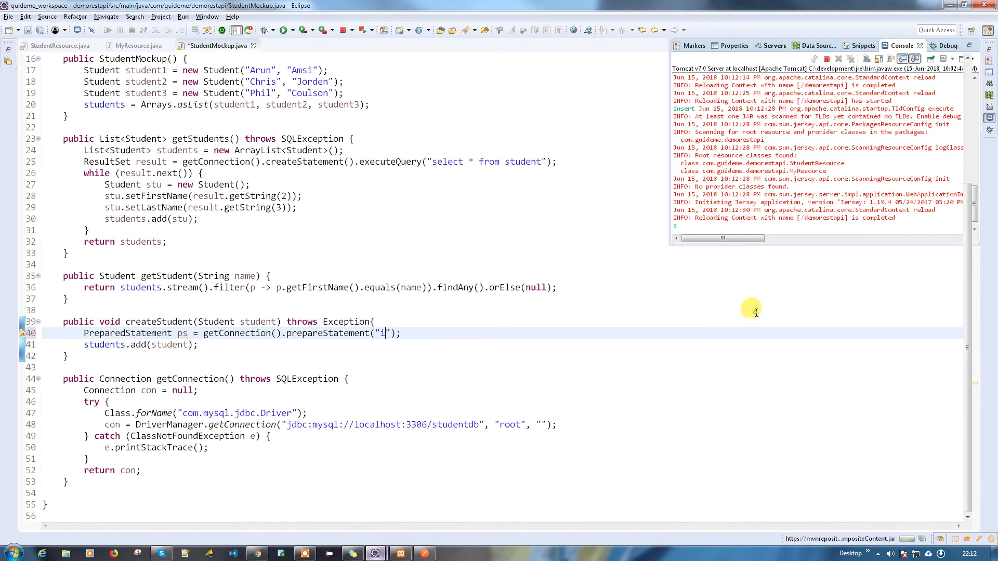
{"action": "type", "text": "nsert into"}
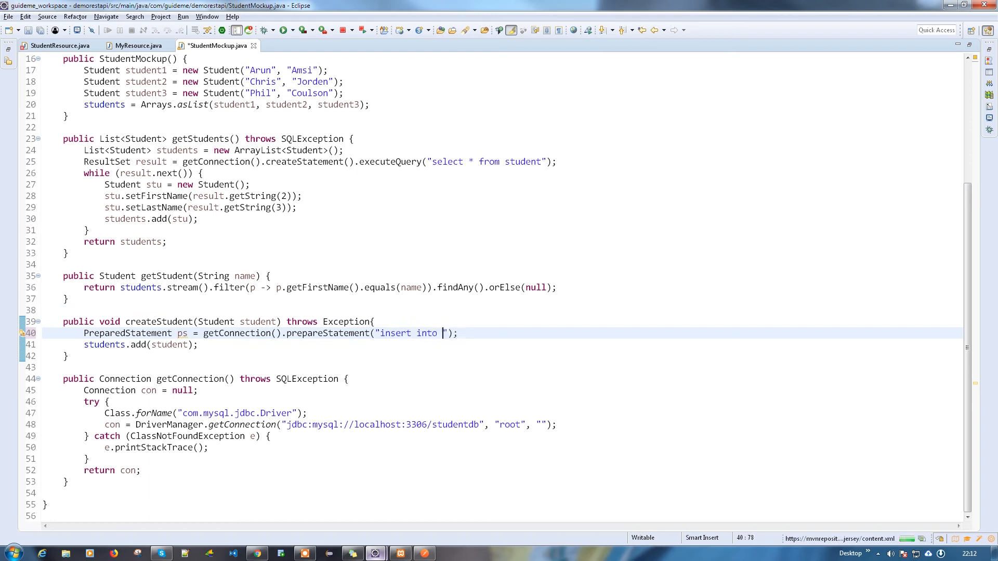
{"action": "type", "text": "student ("}
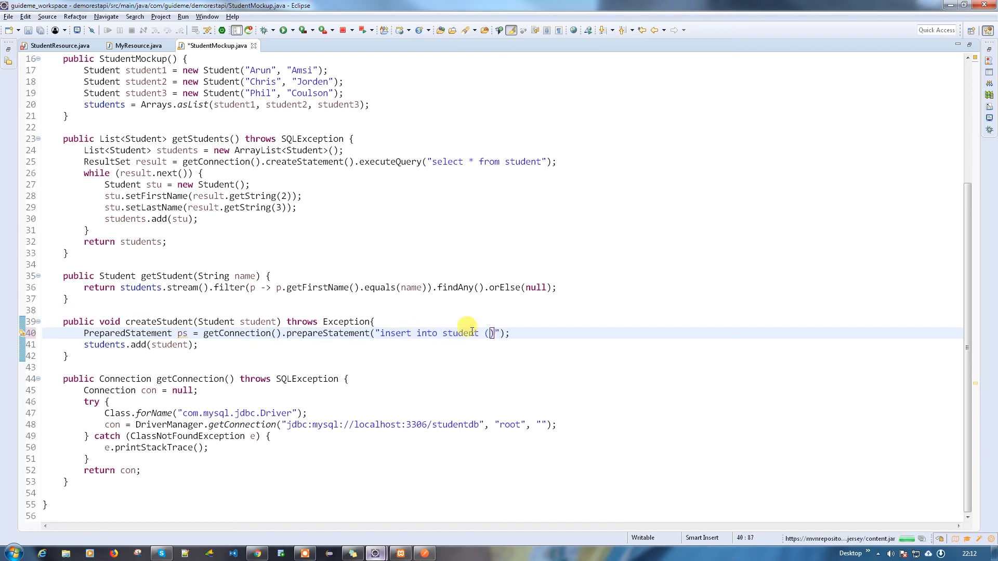
{"action": "type", "text": "first"}
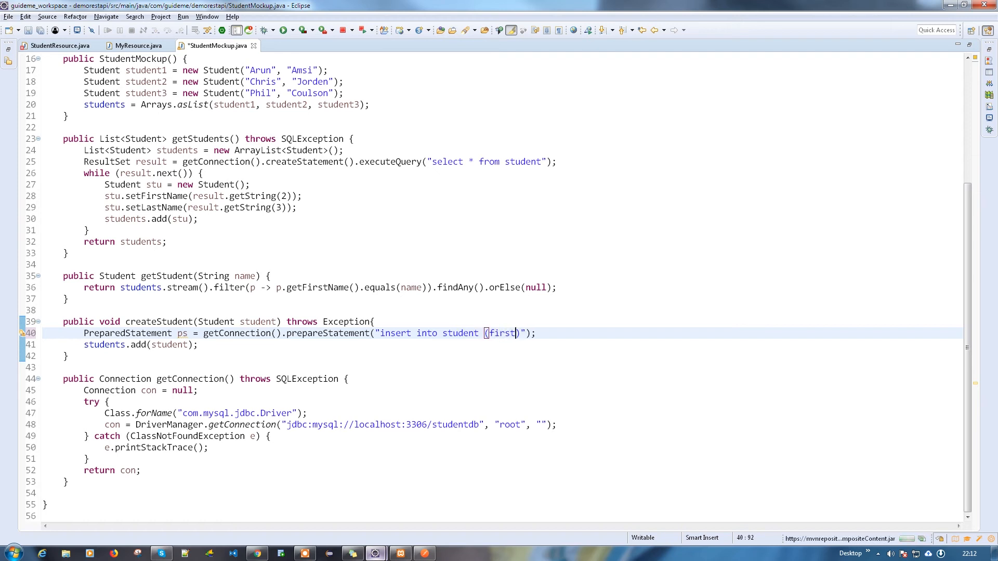
{"action": "type", "text": "name.lastname"}
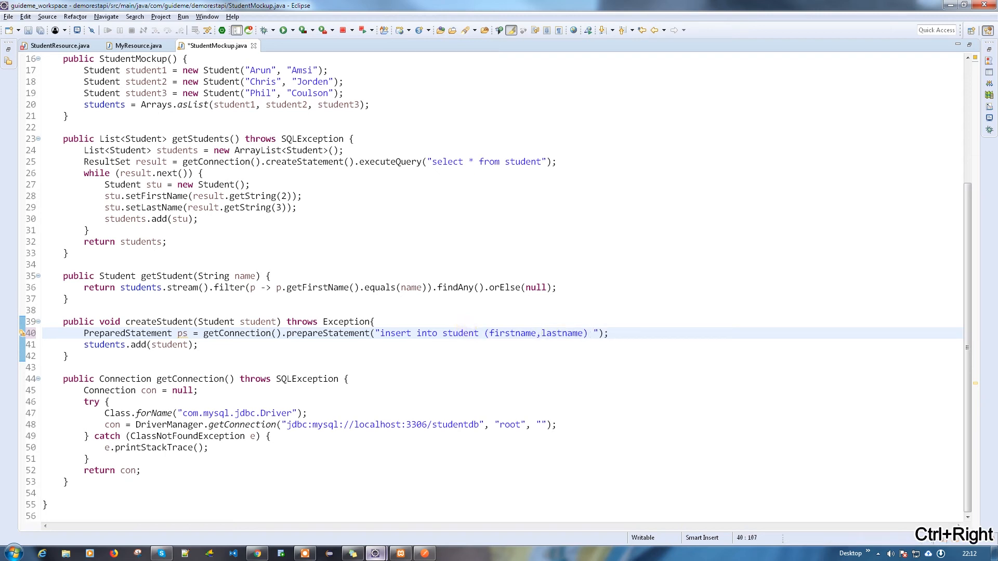
{"action": "type", "text": "values"}
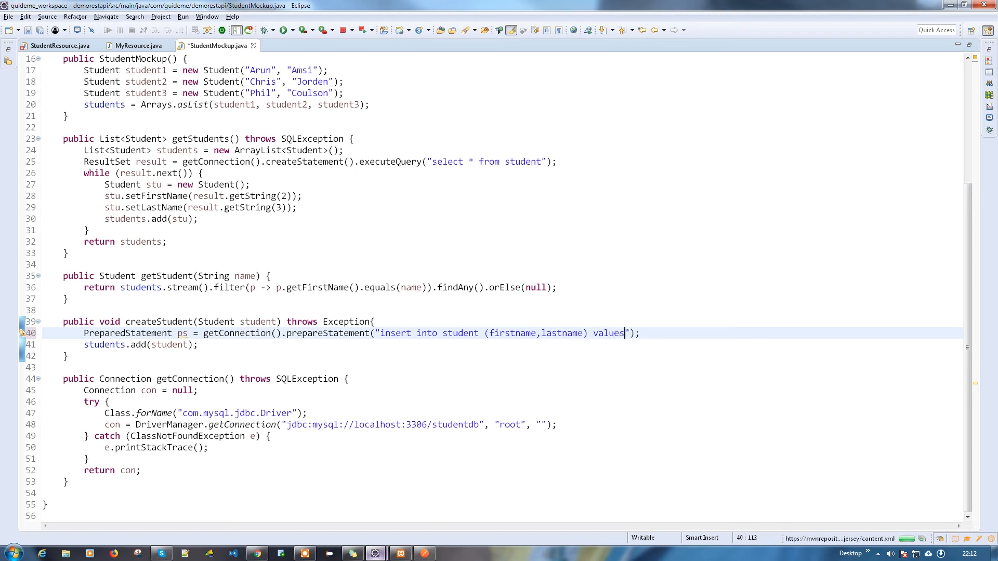
{"action": "type", "text": "("}
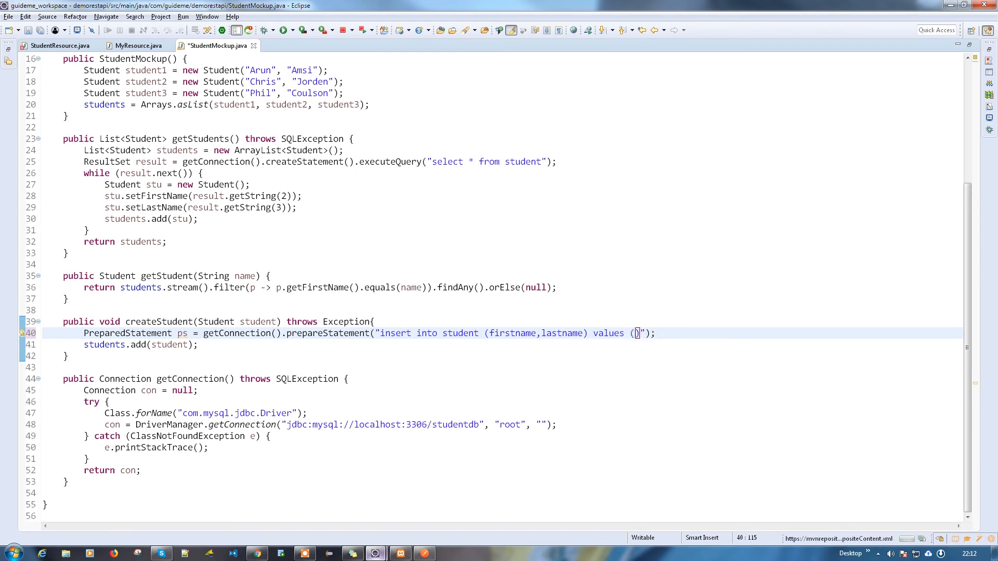
{"action": "type", "text": "?,?"}
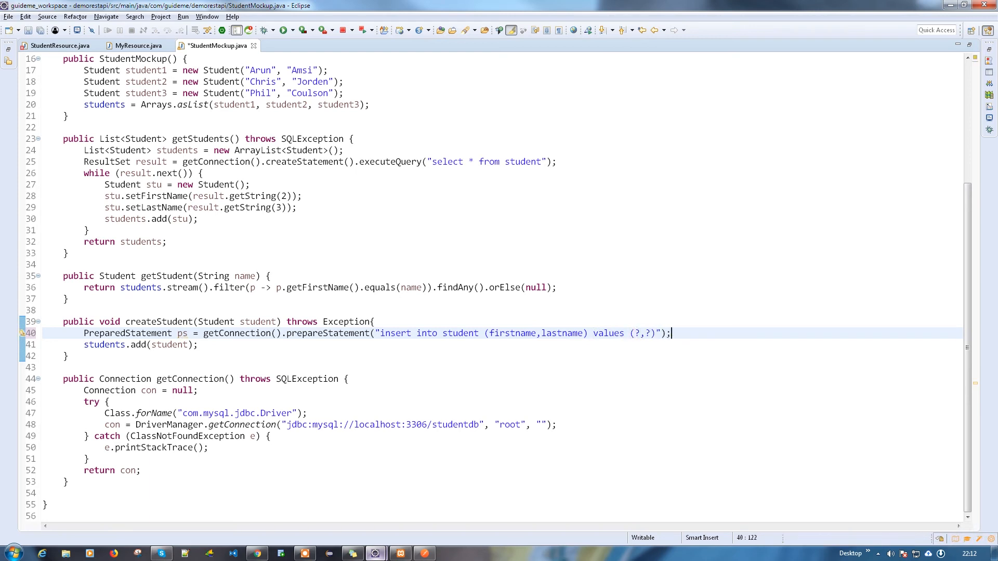
{"action": "key", "text": "ctrl+s"}
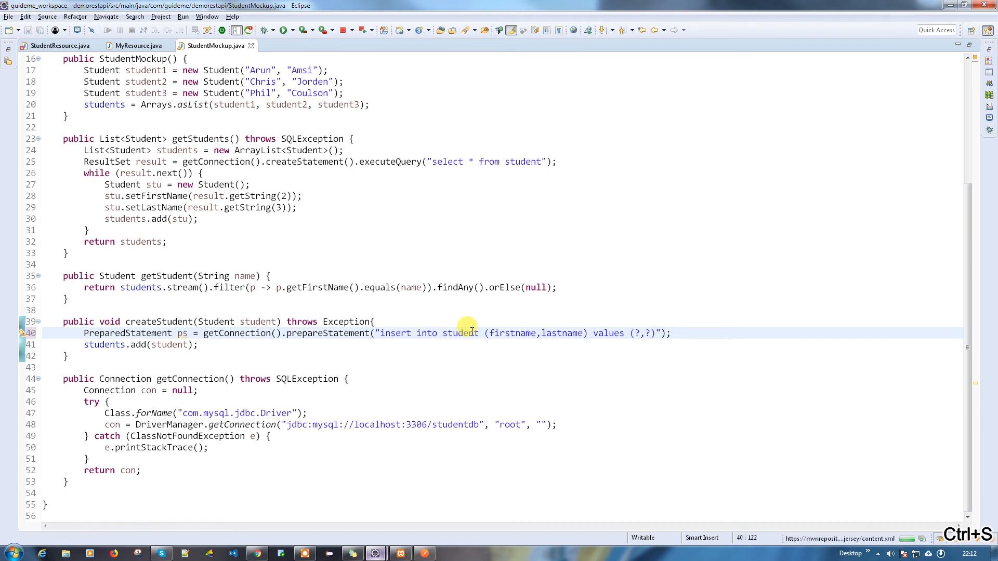
Bind parameters 1 and 2 to student.getFirstName() and student.getLastName() with ps.setString.
{"action": "type", "text": "ps"}
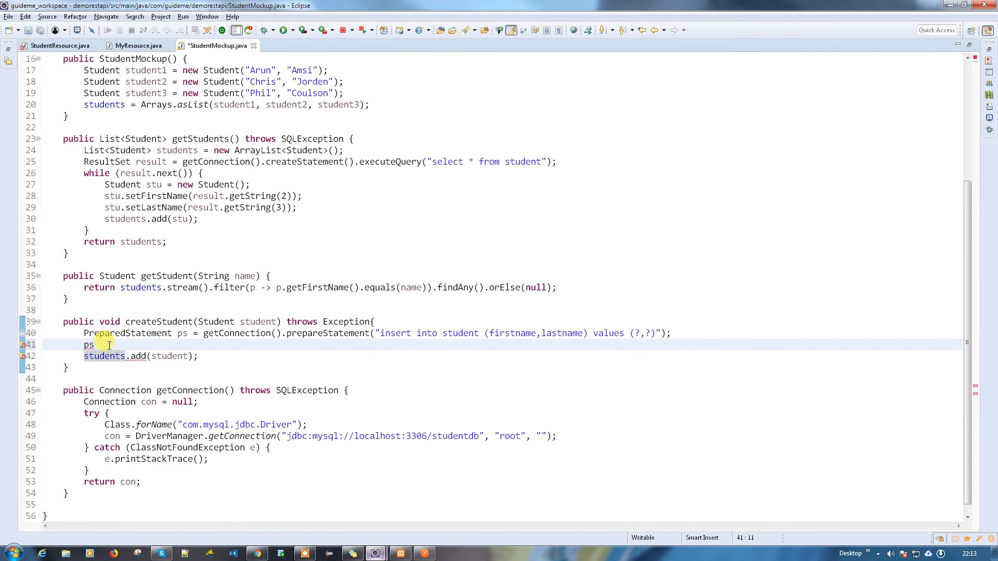
{"action": "type", "text": ".setString(arg0, arg1);"}
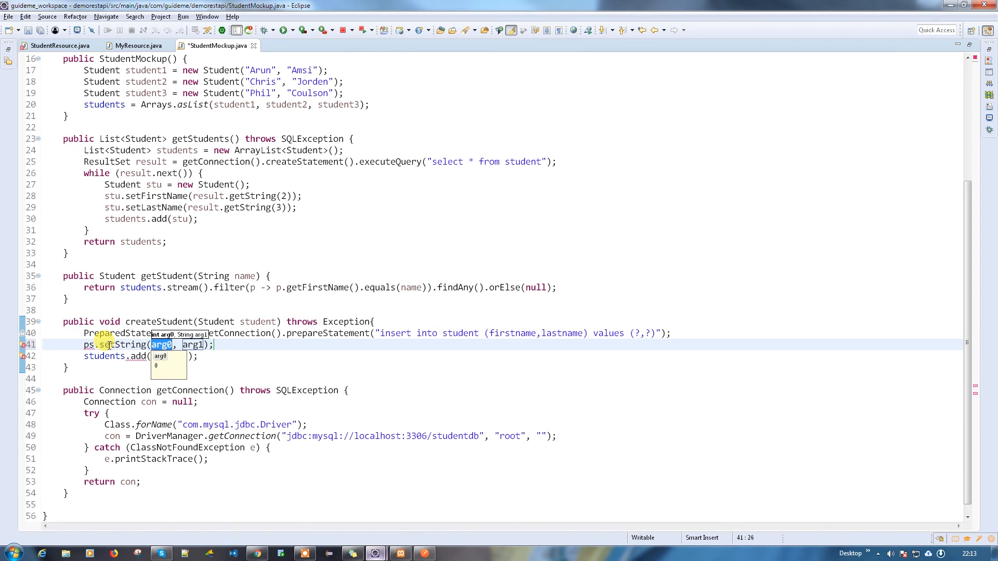
{"action": "type", "text": "1"}
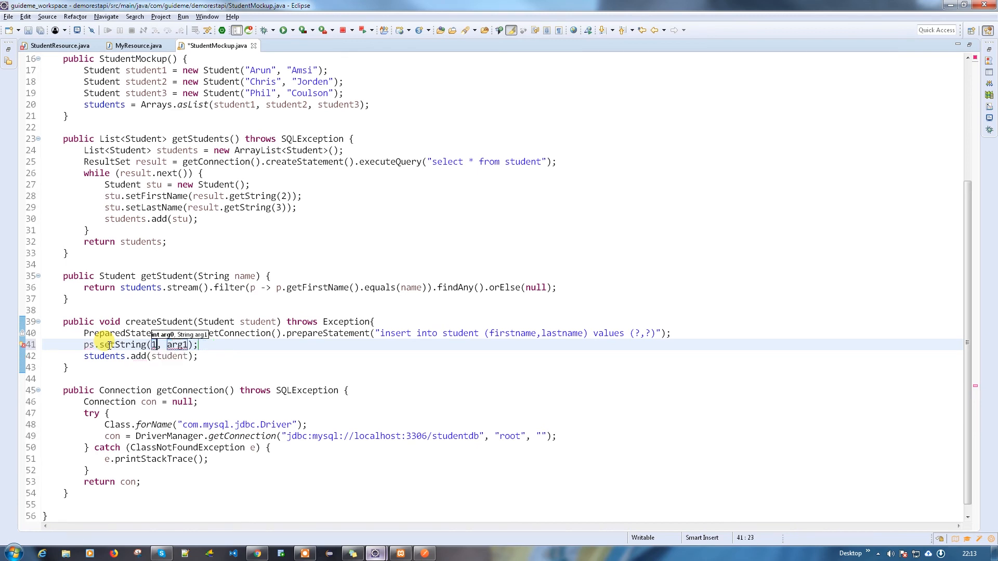
{"action": "key", "text": "Ctrl+Shift+Right"}
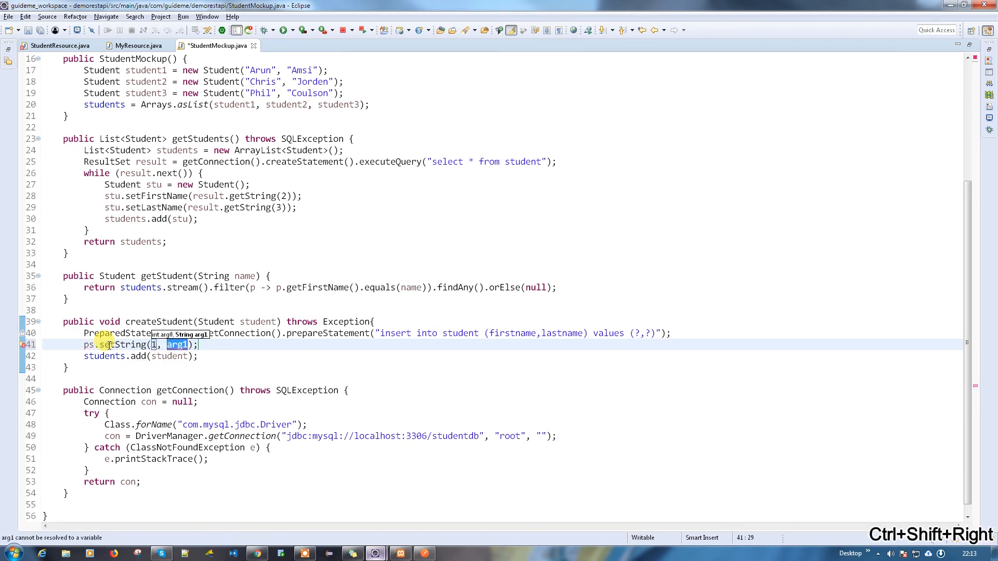
{"action": "type", "text": "student.getFirstName("}
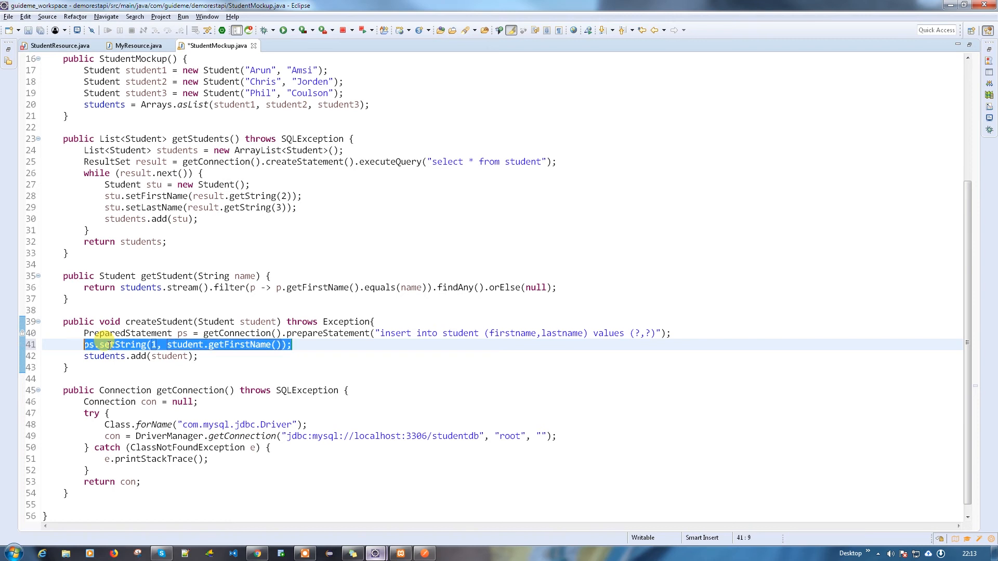
{"action": "key", "text": "ctrl+v"}
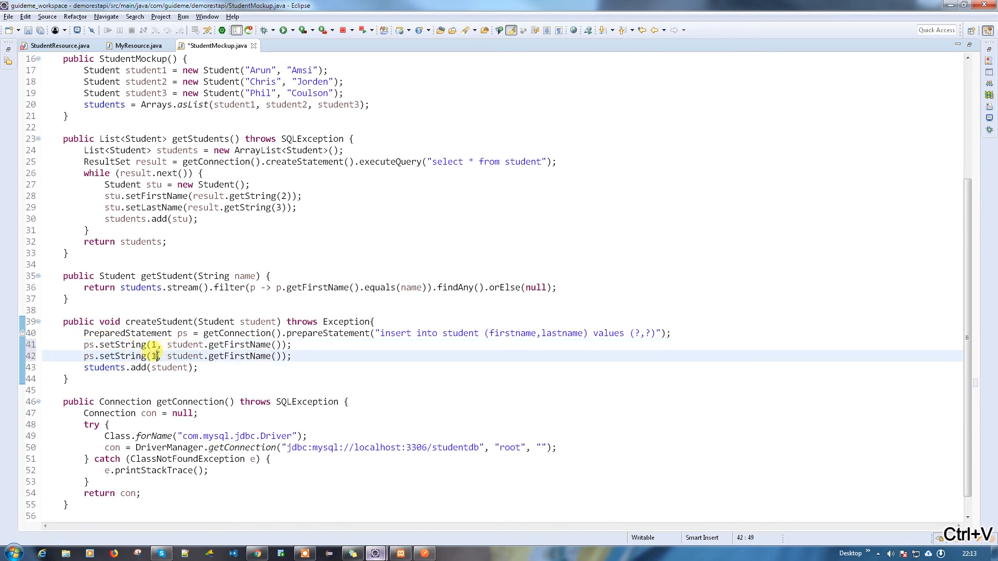
{"action": "type", "text": "2"}
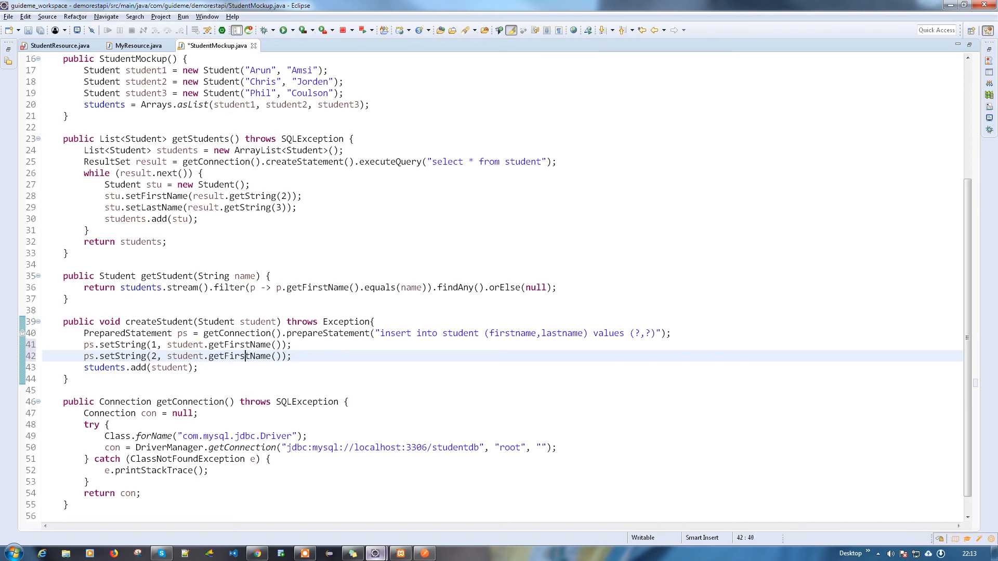
{"action": "key", "text": "Ctrl+Shift+Right"}
{"action": "type", "text": "La"}
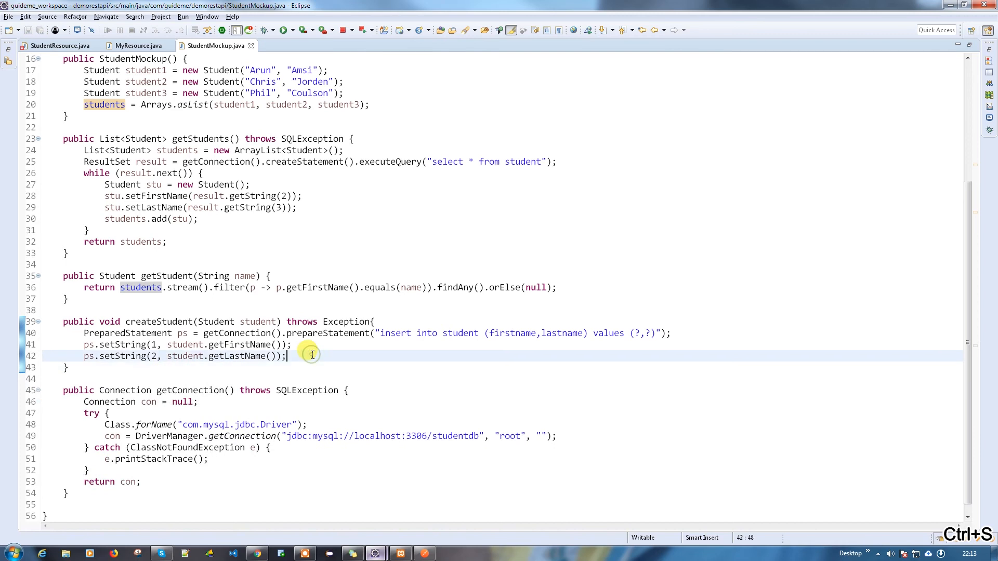
Call ps.executeUpdate() in createStudent and save the file.
{"action": "type", "text": "ps.e"}
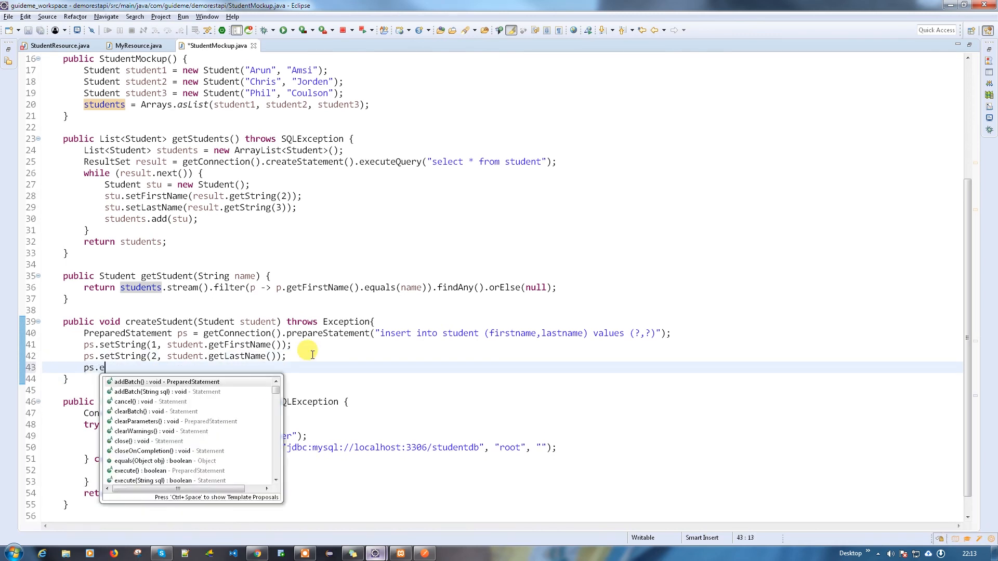
{"action": "type", "text": "xc"}
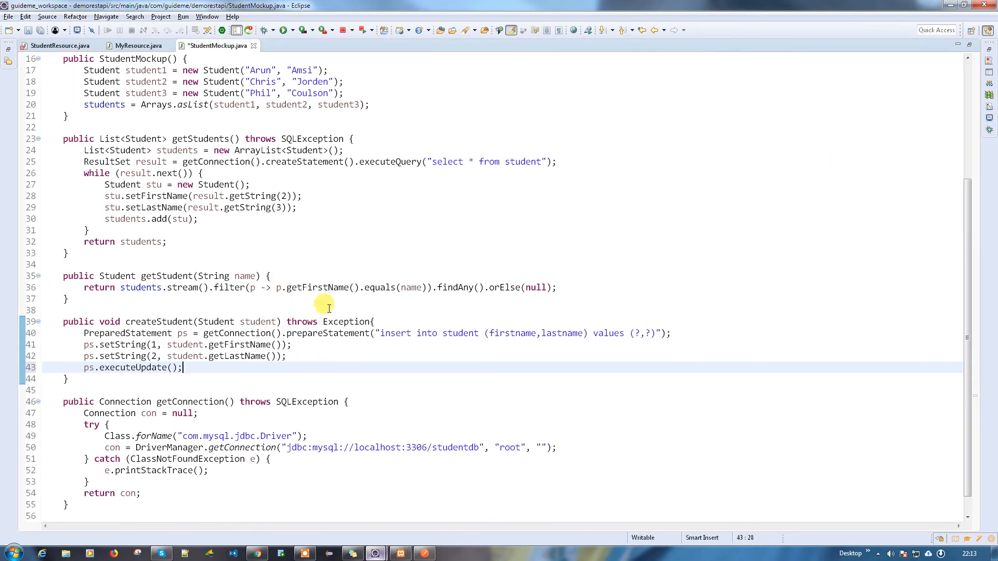
{"action": "key", "text": "ctrl+s"}
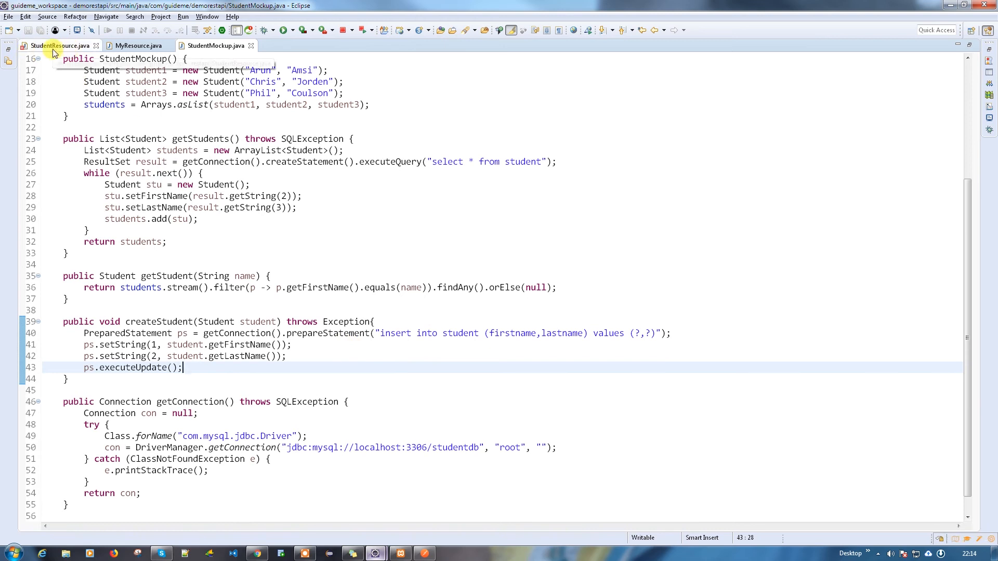
Save StudentResource to reload Tomcat, then check the studentServiceAPI and studentAPI paths.
{"action": "left_click", "coordinate": [57, 45]}
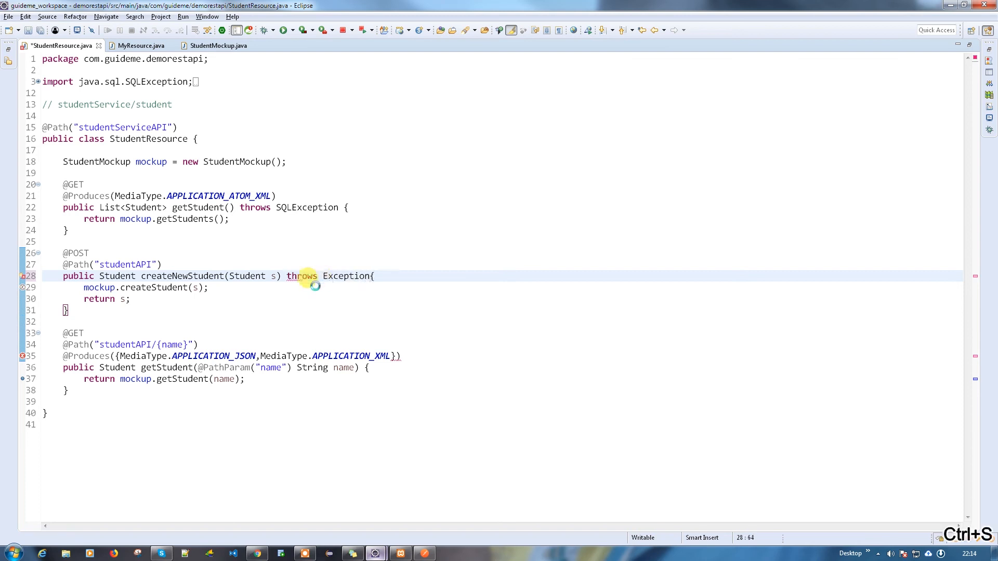
{"action": "key", "text": "ctrl+s"}
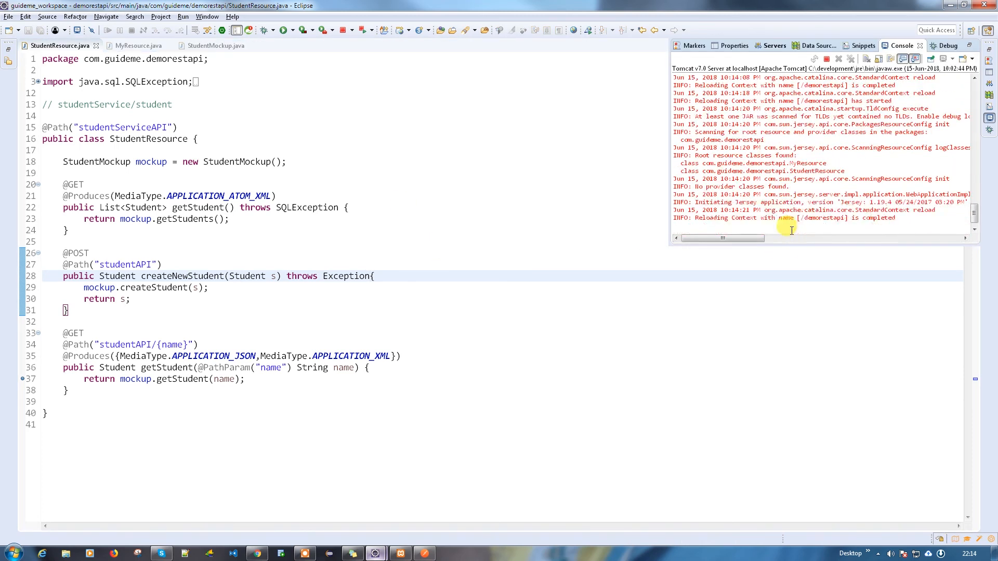
{"action": "mouse_move", "coordinate": [518, 331]}
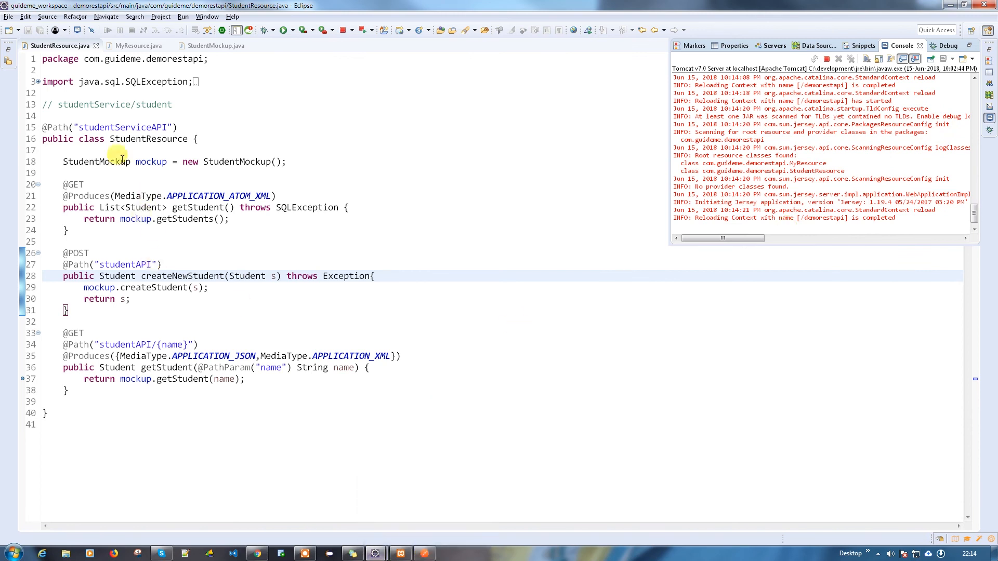
{"action": "double_click", "coordinate": [122, 127]}
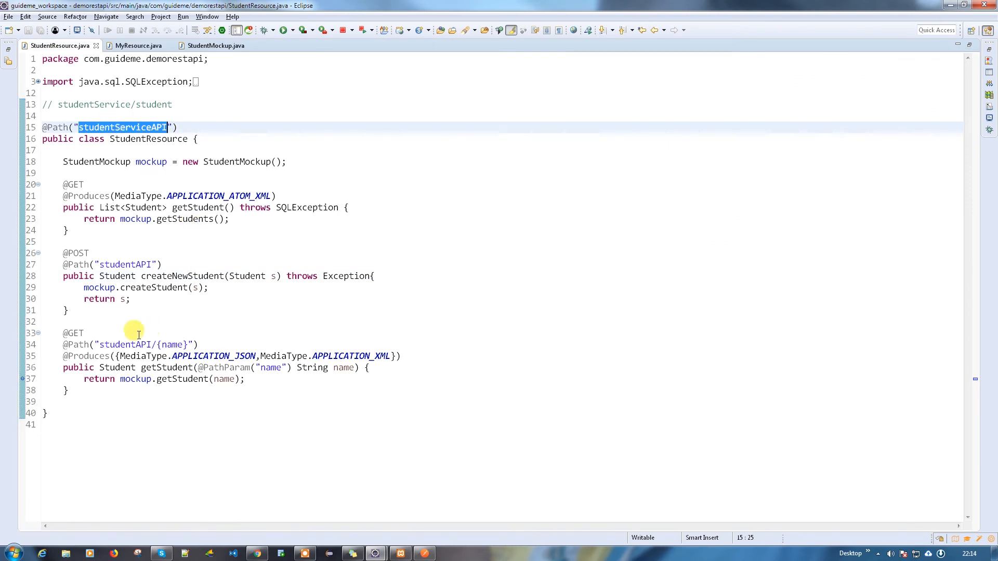
{"action": "double_click", "coordinate": [121, 264]}
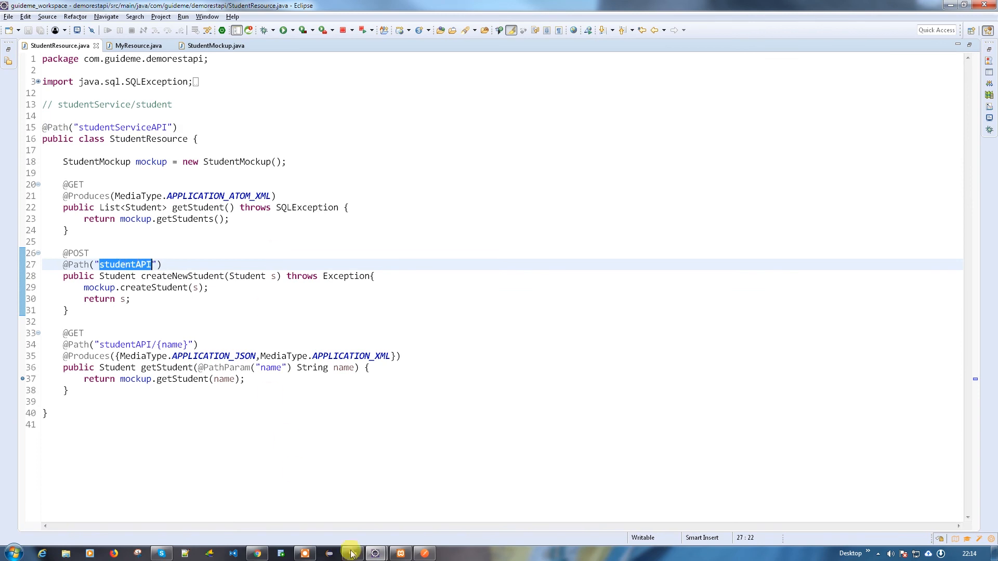
{"action": "left_click", "coordinate": [350, 552]}
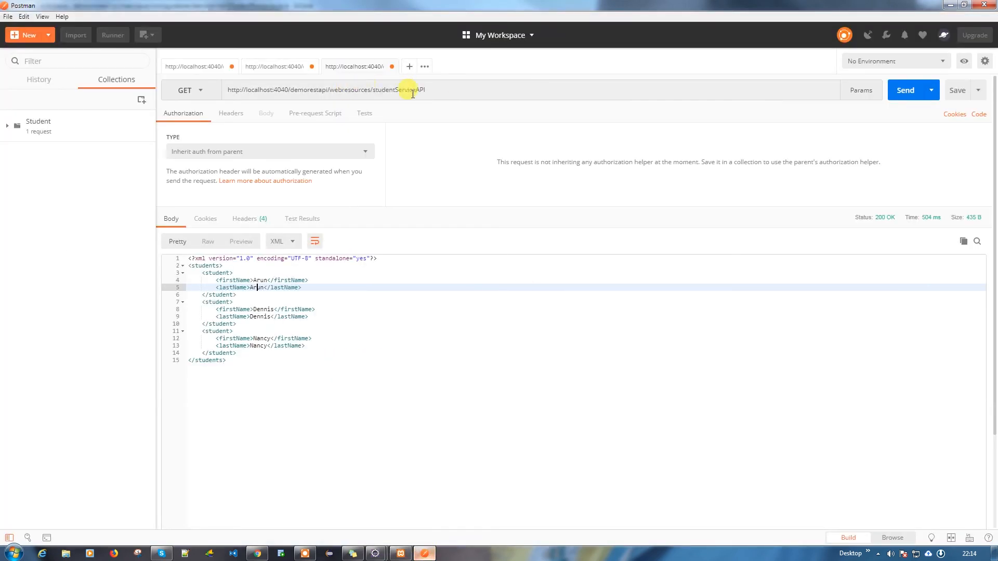
{"action": "mouse_move", "coordinate": [838, 105]}
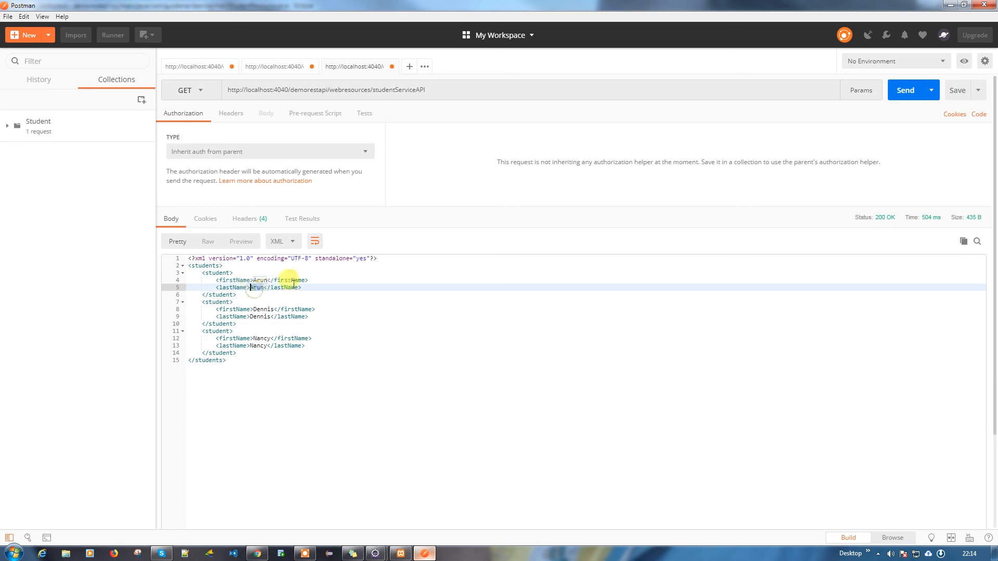
{"action": "left_click", "coordinate": [908, 90]}
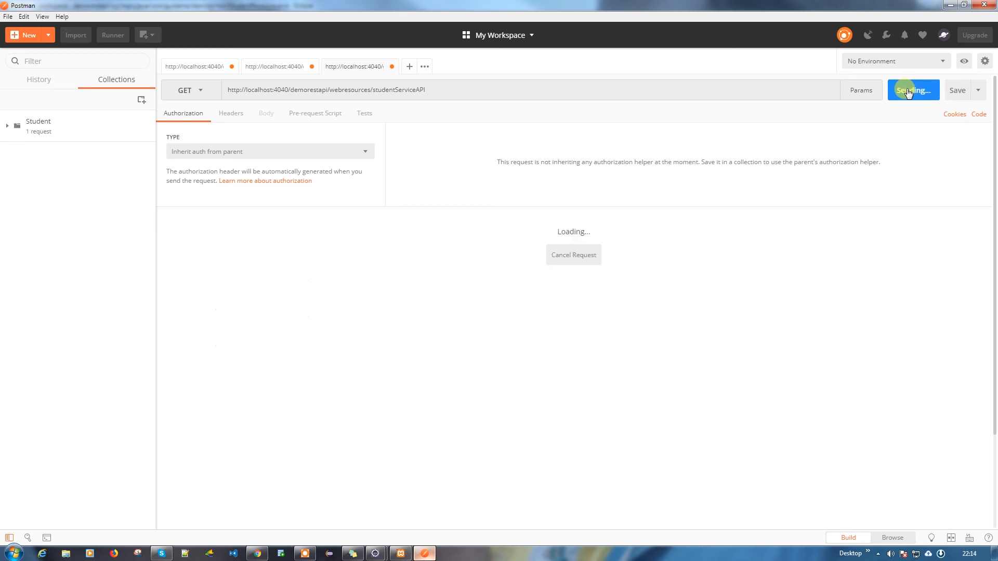
{"action": "left_click", "coordinate": [913, 90]}
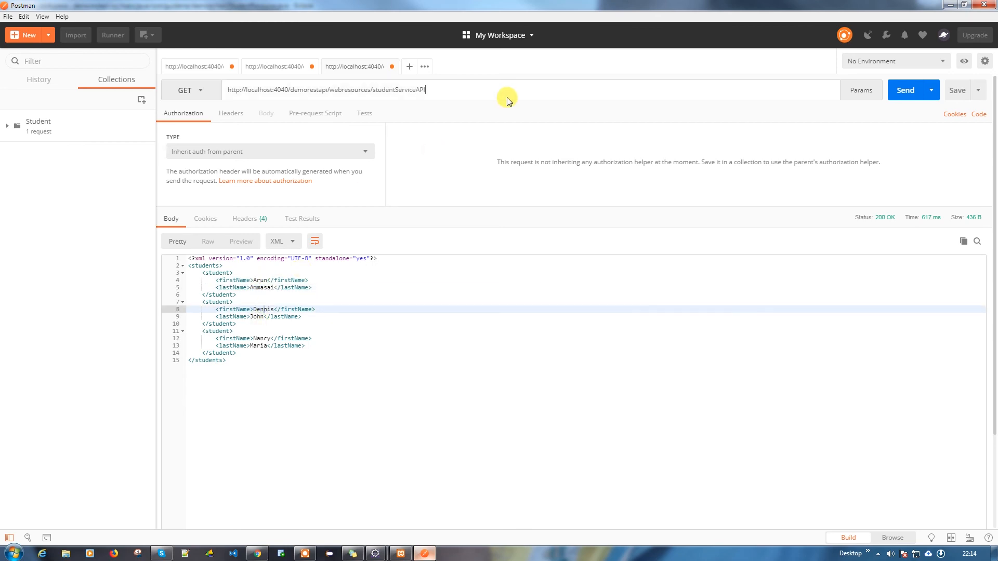
{"action": "key", "text": "alt+tab"}
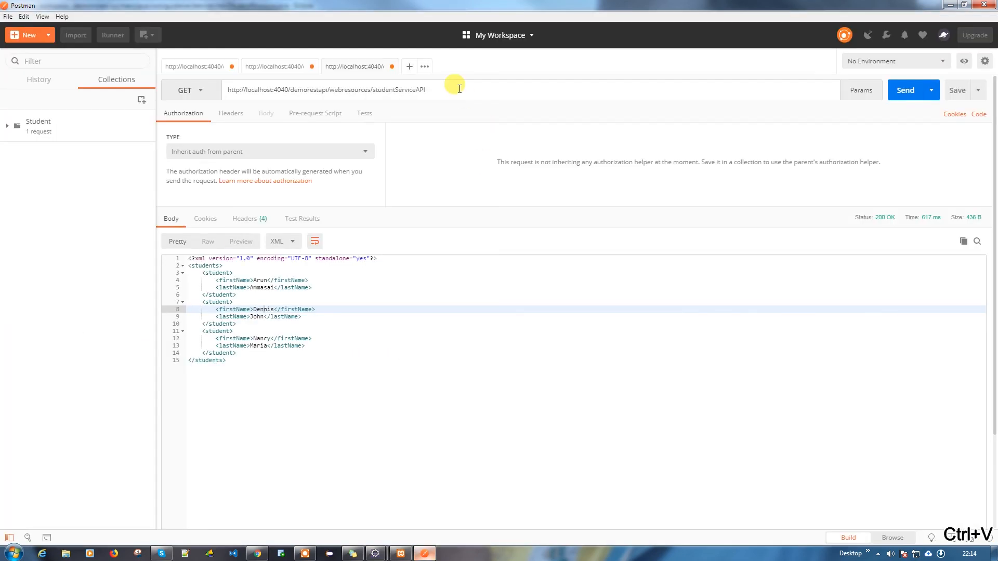
Switch the request to POST, add a Content-Type: application/xml header, and copy a student block.
{"action": "left_click", "coordinate": [189, 88]}
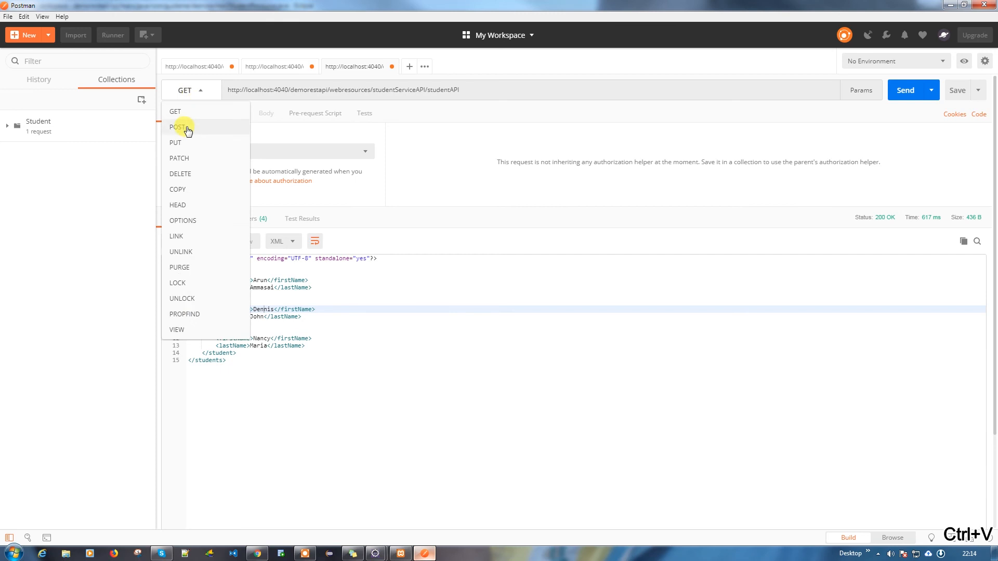
{"action": "left_click", "coordinate": [180, 127]}
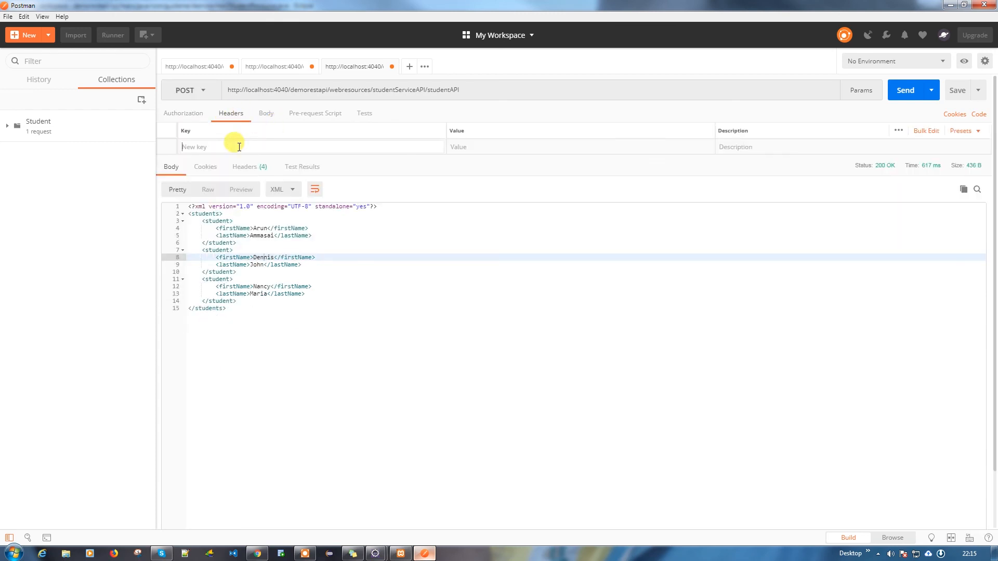
{"action": "type", "text": "content-Type"}
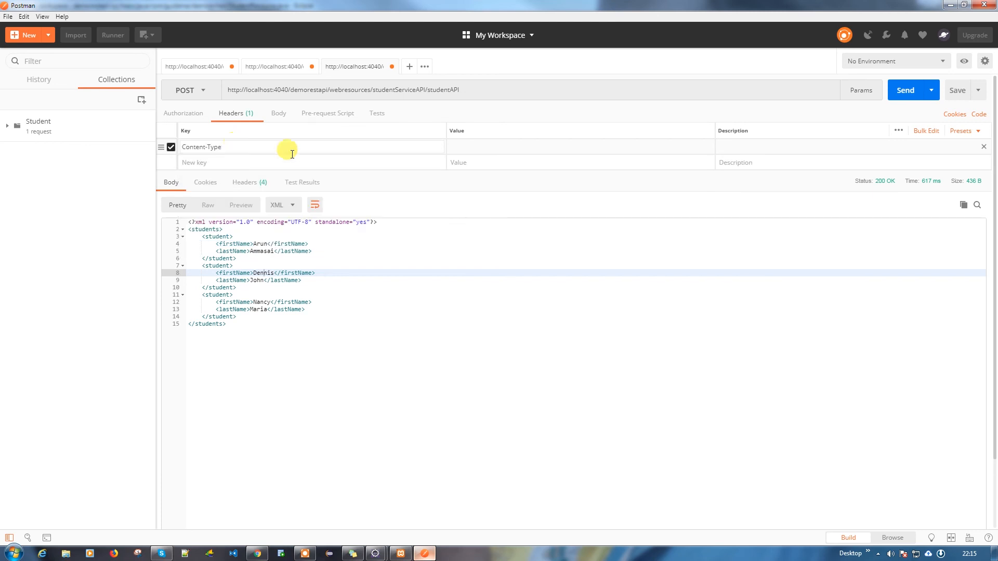
{"action": "type", "text": "application/x"}
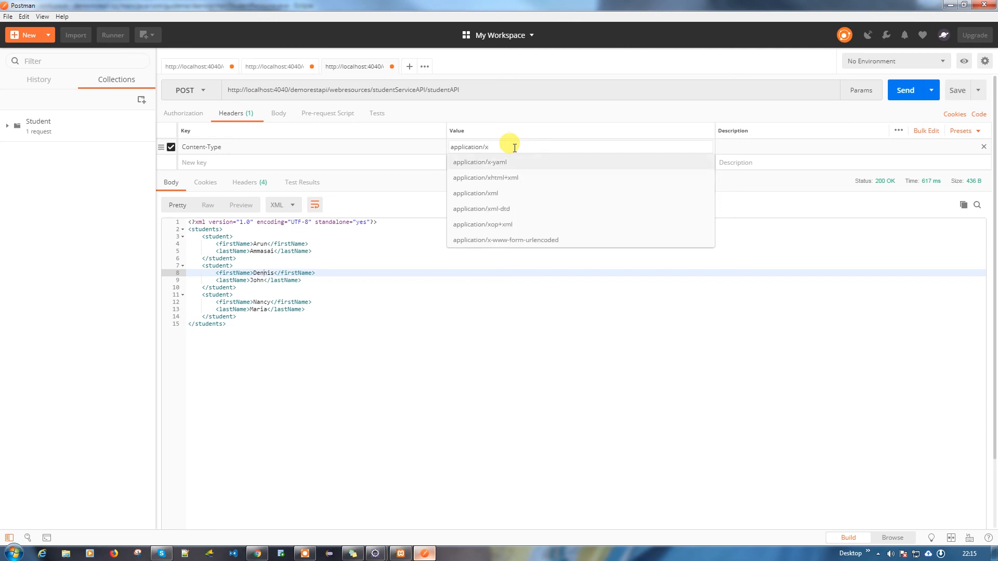
{"action": "left_click", "coordinate": [474, 193]}
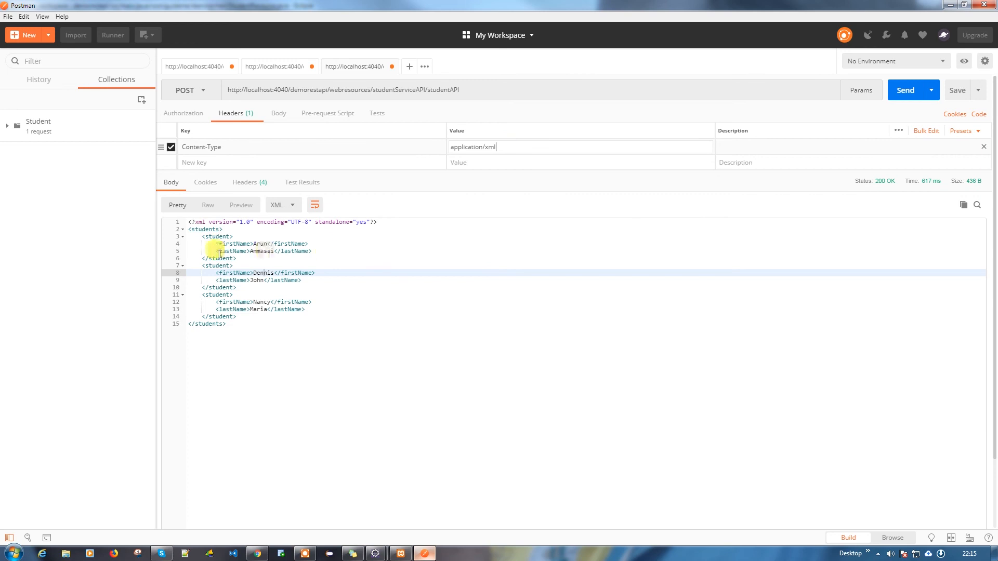
{"action": "left_click_drag", "start_coordinate": [198, 237], "coordinate": [235, 258]}
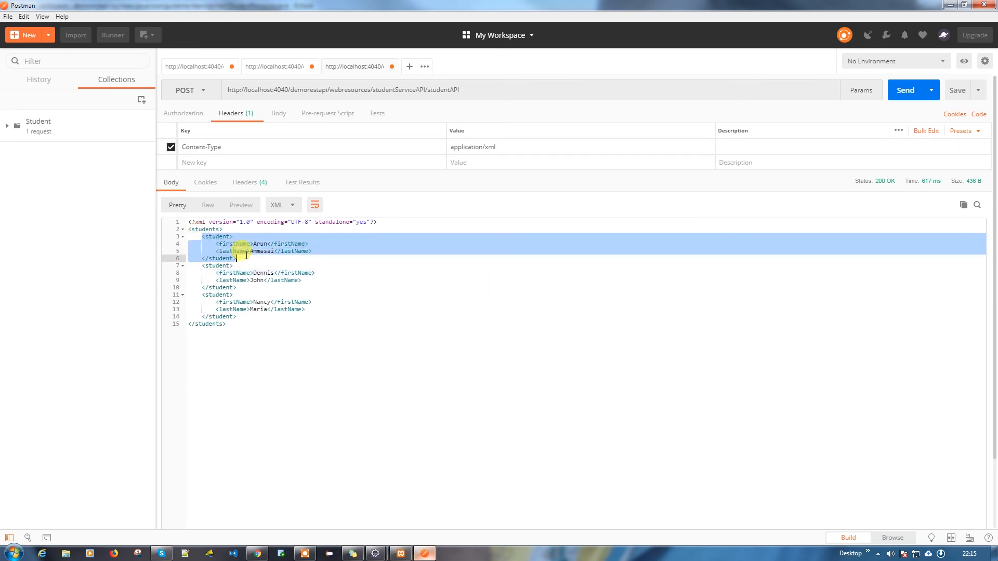
{"action": "left_click", "coordinate": [278, 114]}
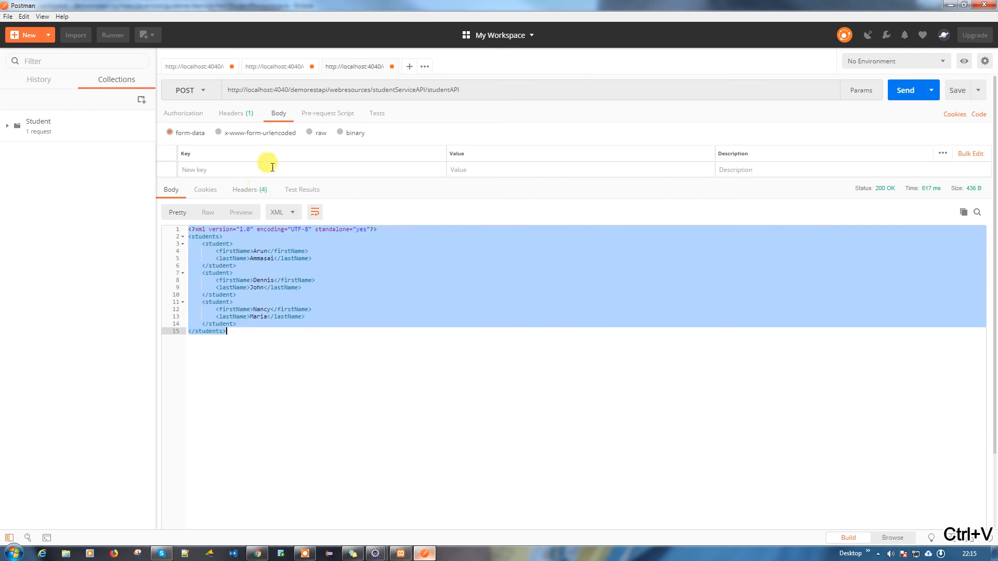
Send a raw XML body for student Action King to studentAPI and get 200 OK.
{"action": "left_click", "coordinate": [309, 133]}
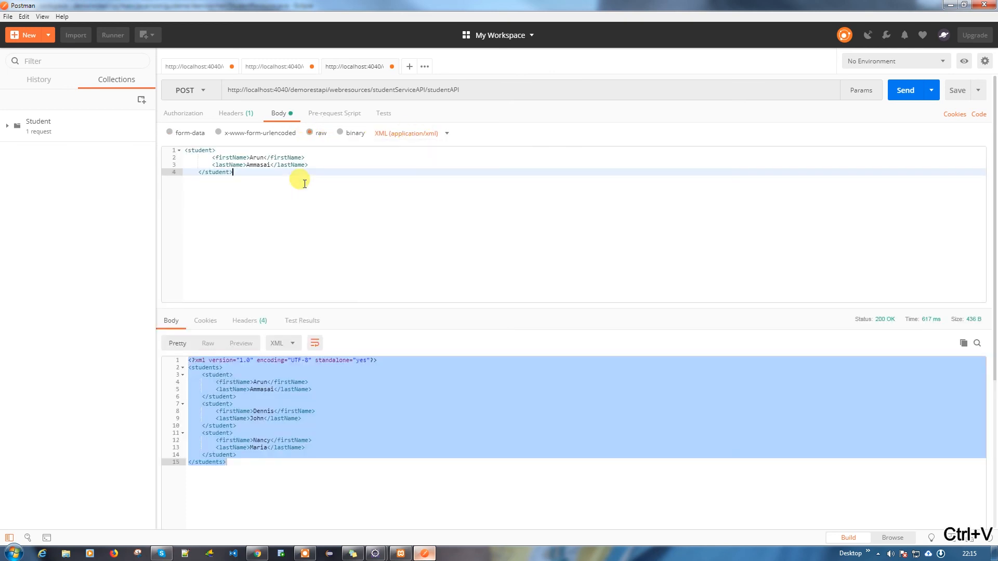
{"action": "left_click", "coordinate": [258, 157]}
{"action": "type", "text": "ctio"}
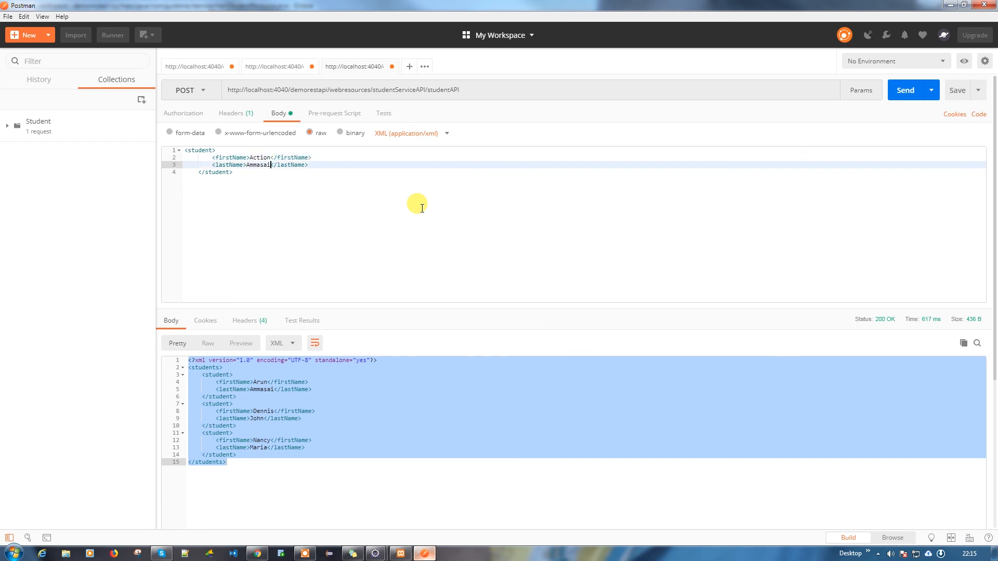
{"action": "left_click", "coordinate": [216, 150]}
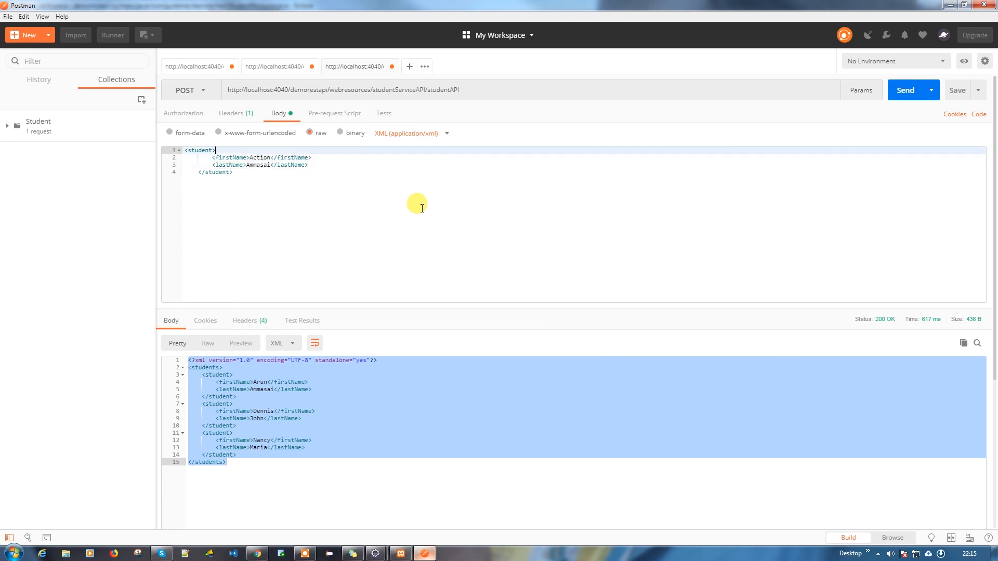
{"action": "key", "text": "Ctrl+Shift+Left"}
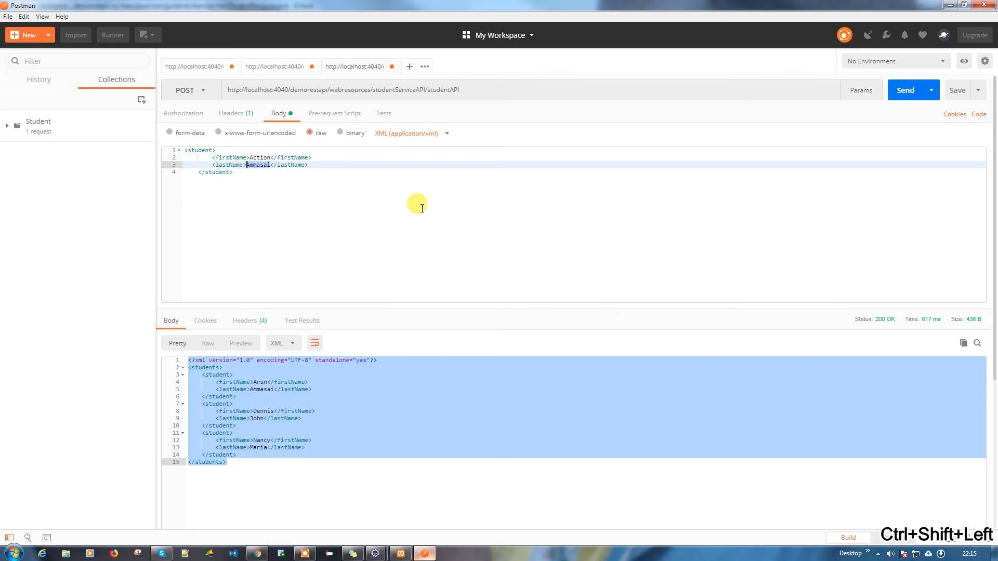
{"action": "type", "text": "King"}
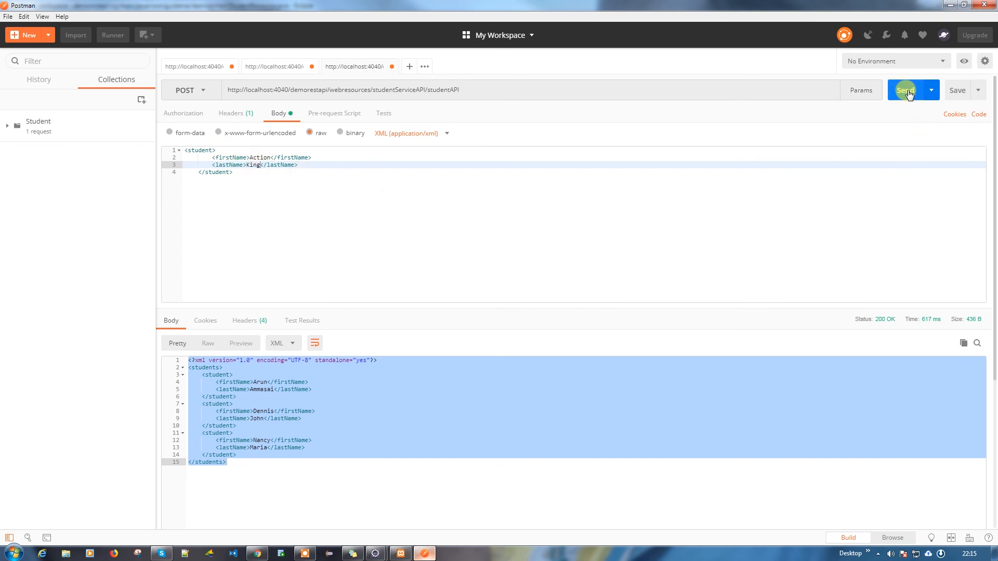
{"action": "left_click", "coordinate": [904, 89]}
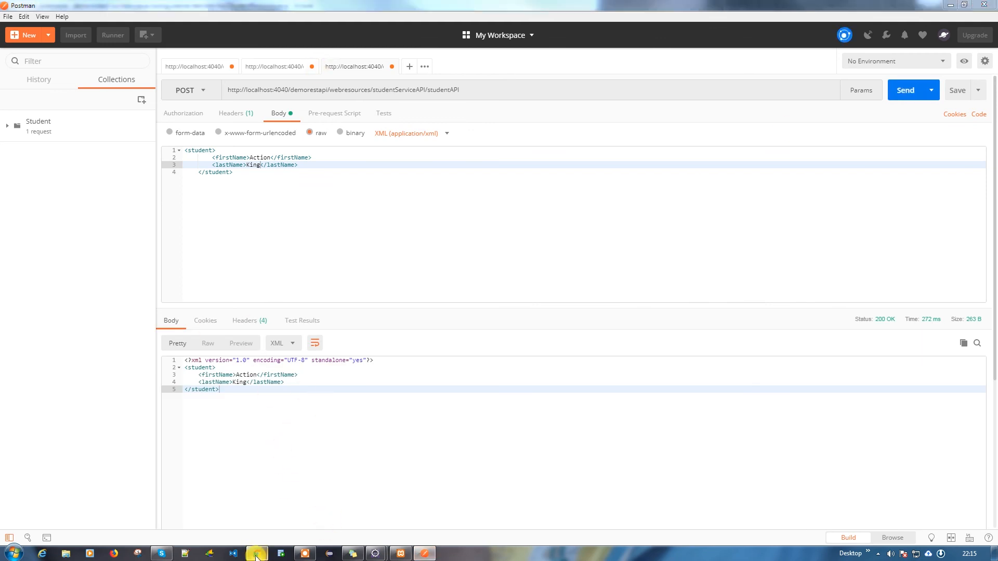
Refresh phpMyAdmin's student table and confirm row 4 now holds Action King.
{"action": "left_click", "coordinate": [257, 553]}
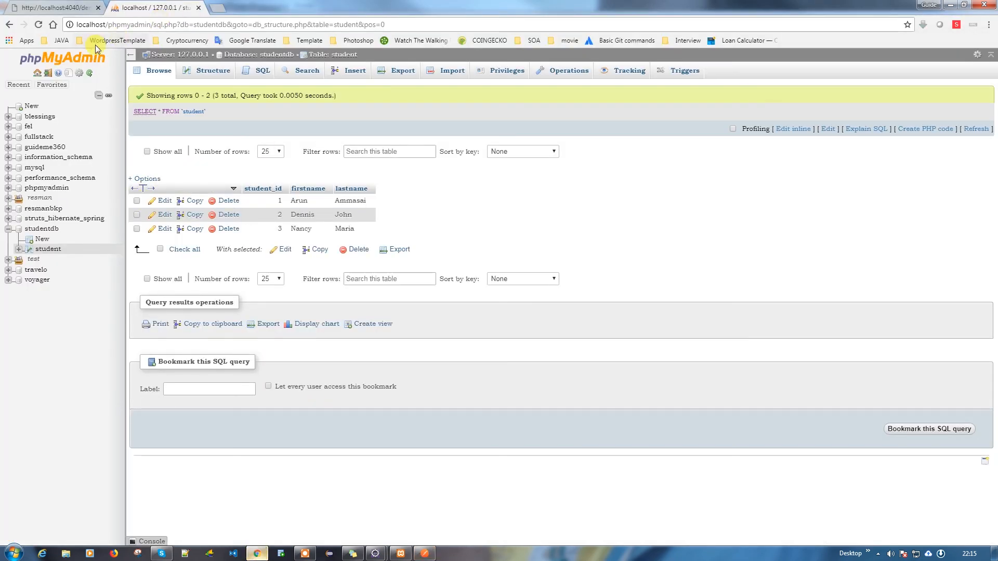
{"action": "mouse_move", "coordinate": [187, 137]}
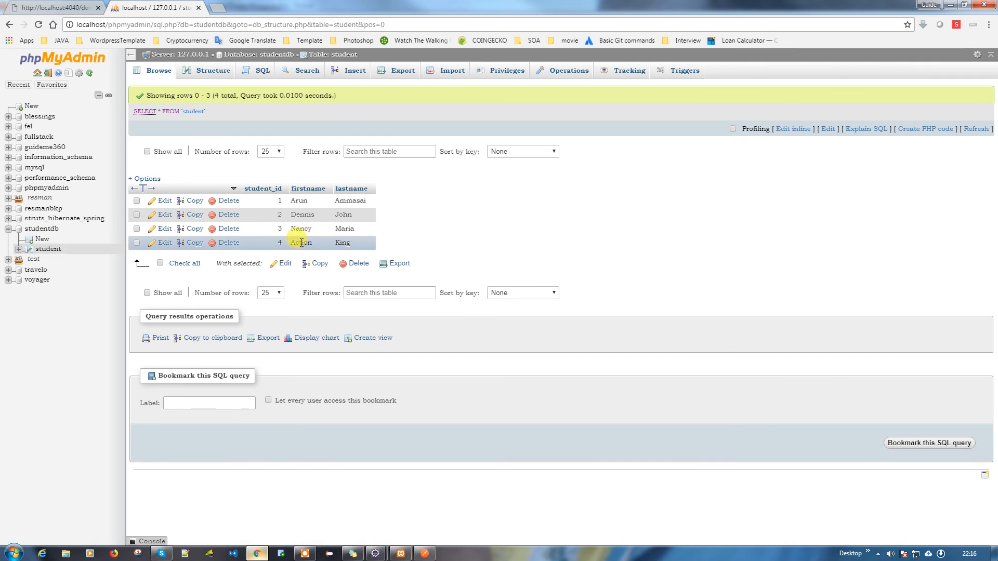
{"action": "double_click", "coordinate": [300, 242]}
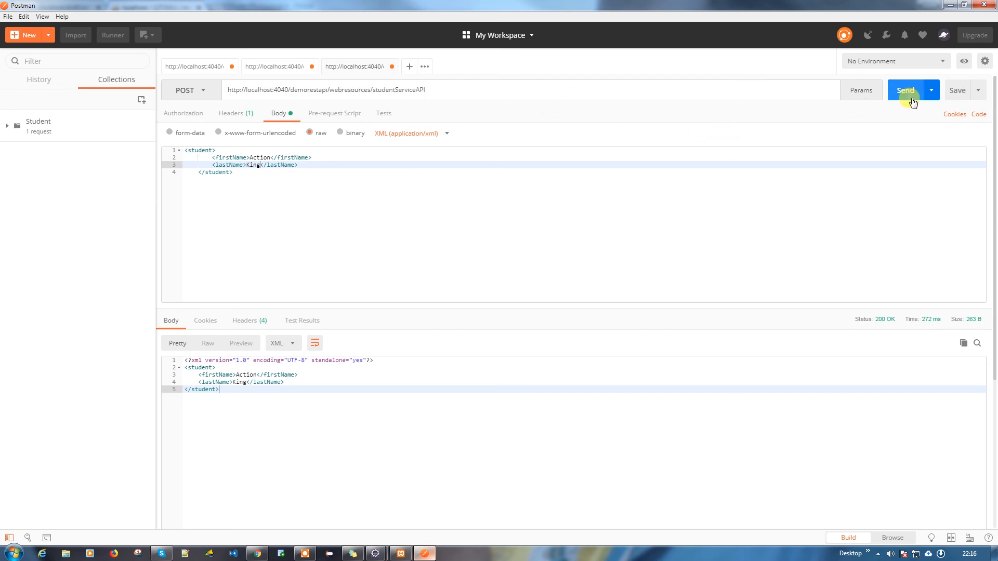
GET studentServiceAPI in a new Postman tab, returning four students including Action King.
{"action": "left_click", "coordinate": [905, 90]}
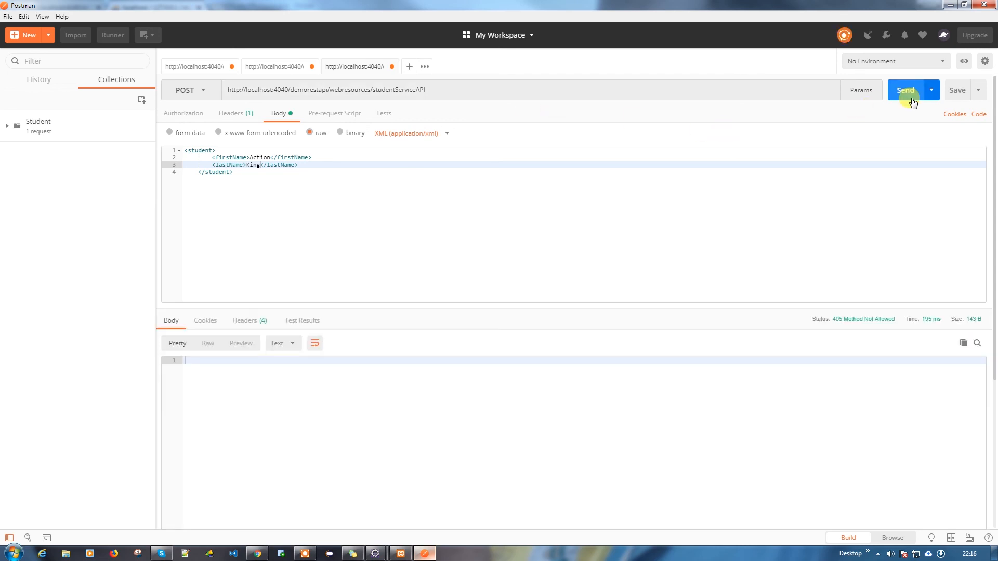
{"action": "mouse_move", "coordinate": [304, 261]}
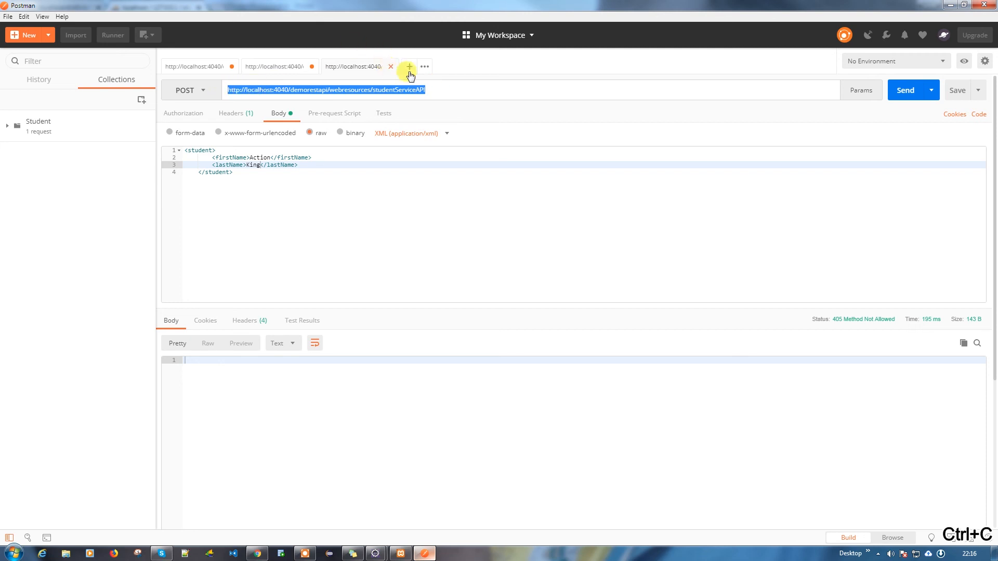
{"action": "left_click", "coordinate": [407, 66]}
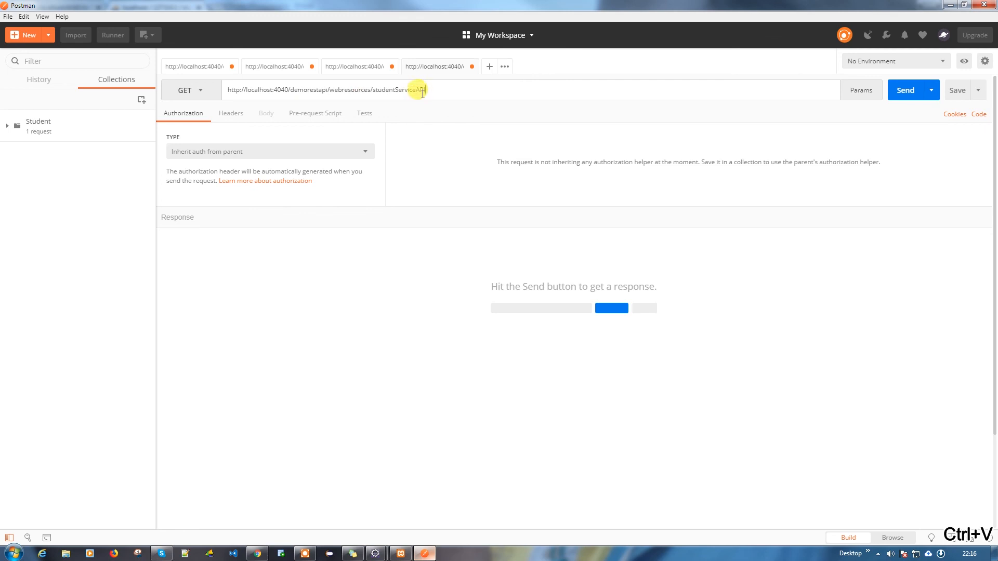
{"action": "left_click", "coordinate": [904, 90]}
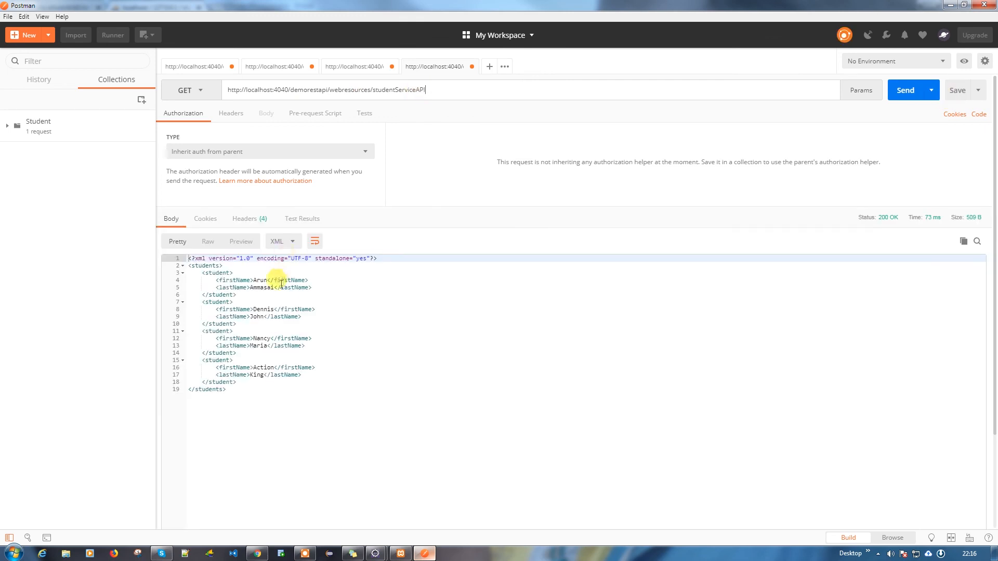